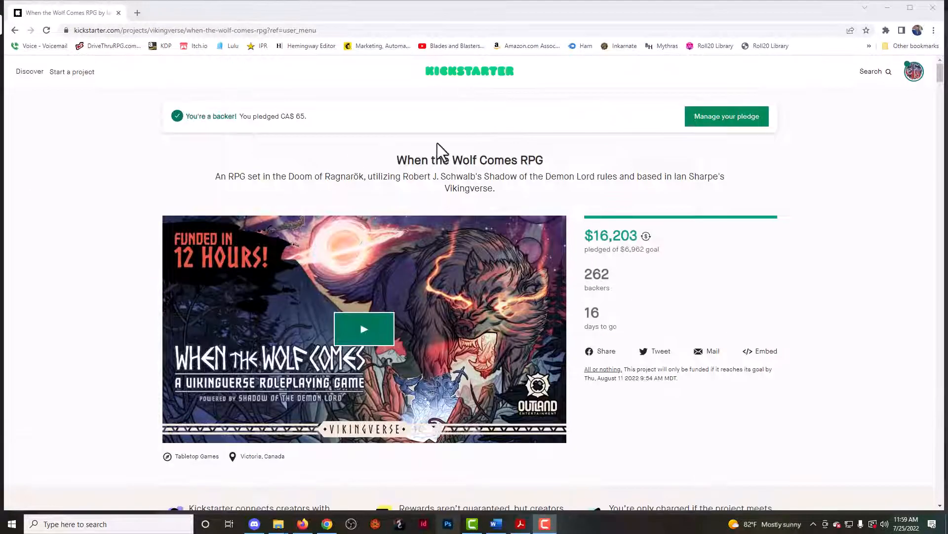
Scroll past the video and book cover to The Campaign Setting art and text.
scroll(down, 3)
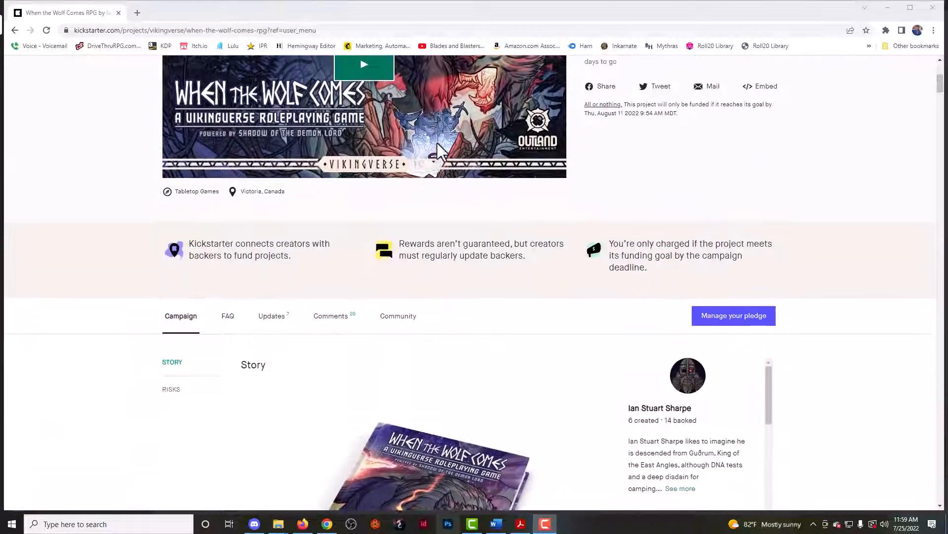
scroll(down, 3)
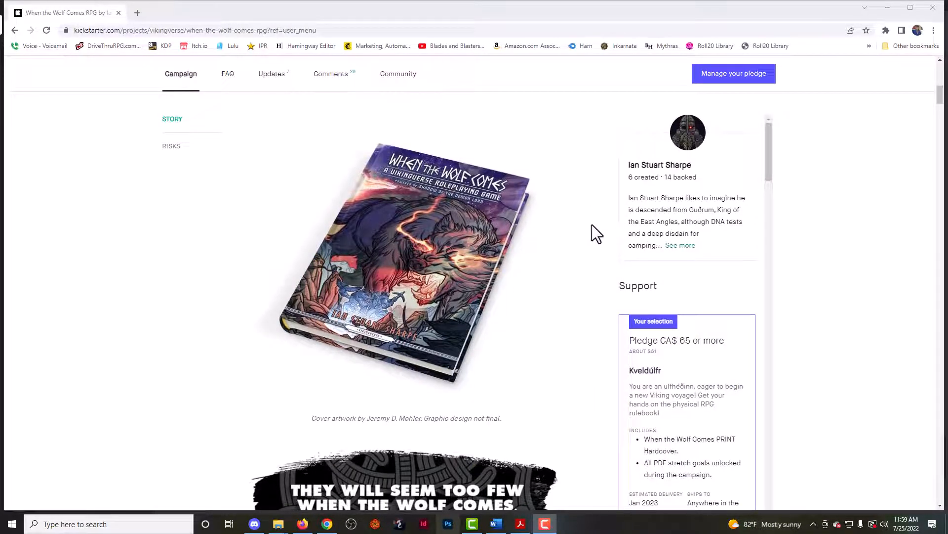
scroll(down, 3)
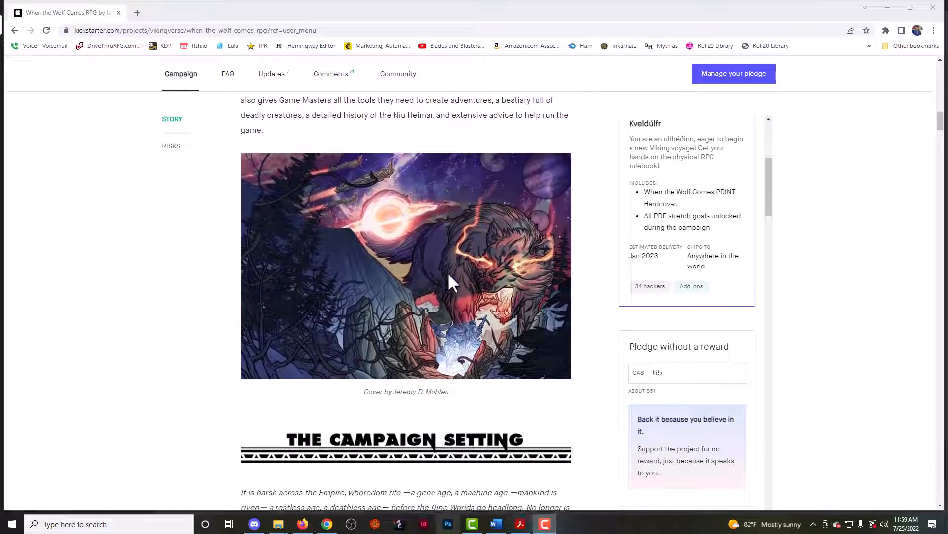
scroll(down, 3)
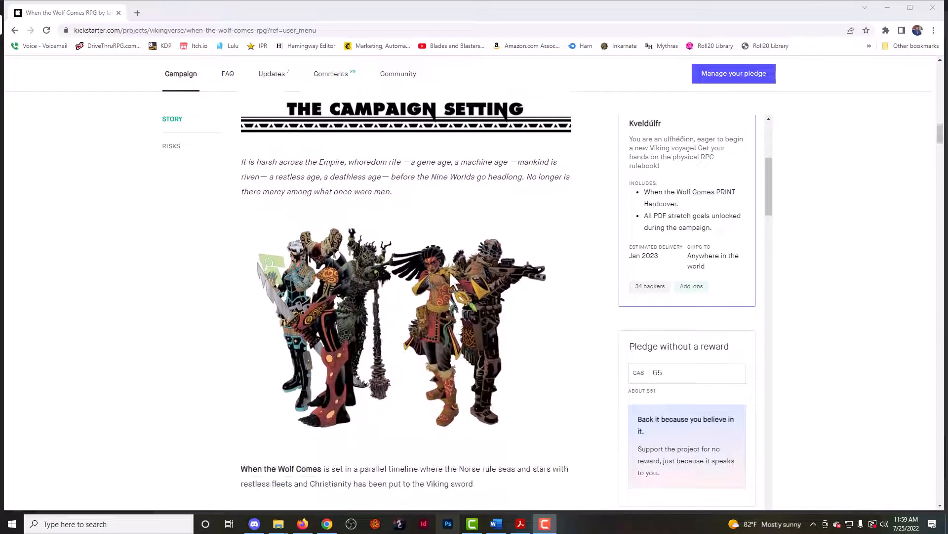
scroll(down, 3)
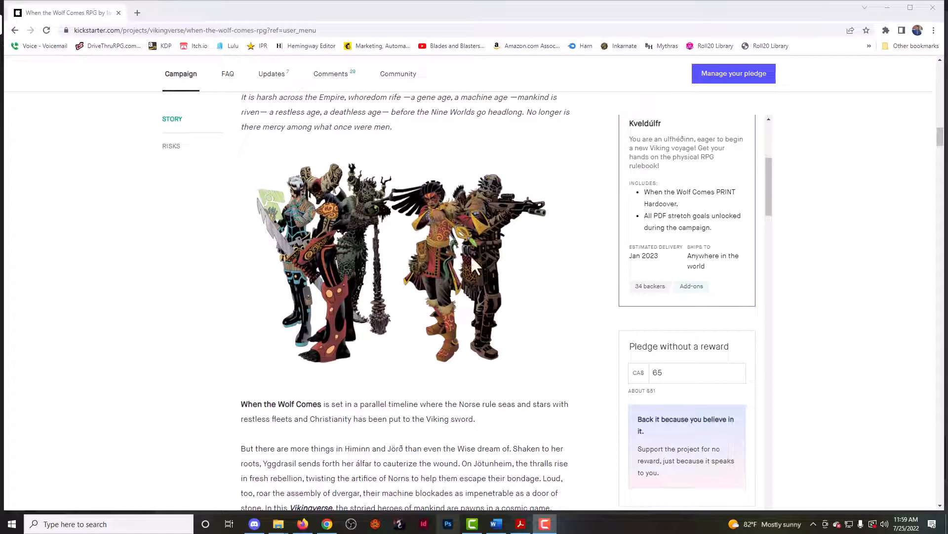
scroll(down, 3)
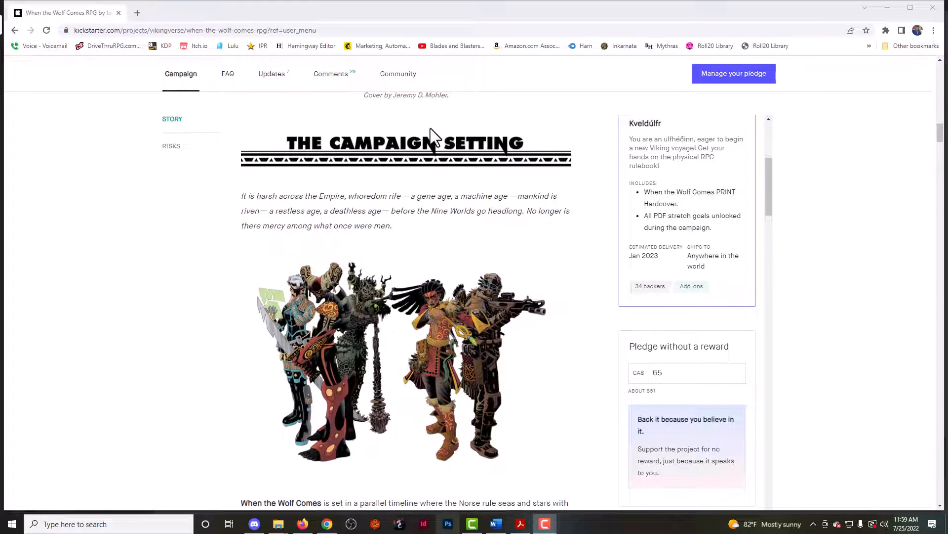
mouse_move(444, 133)
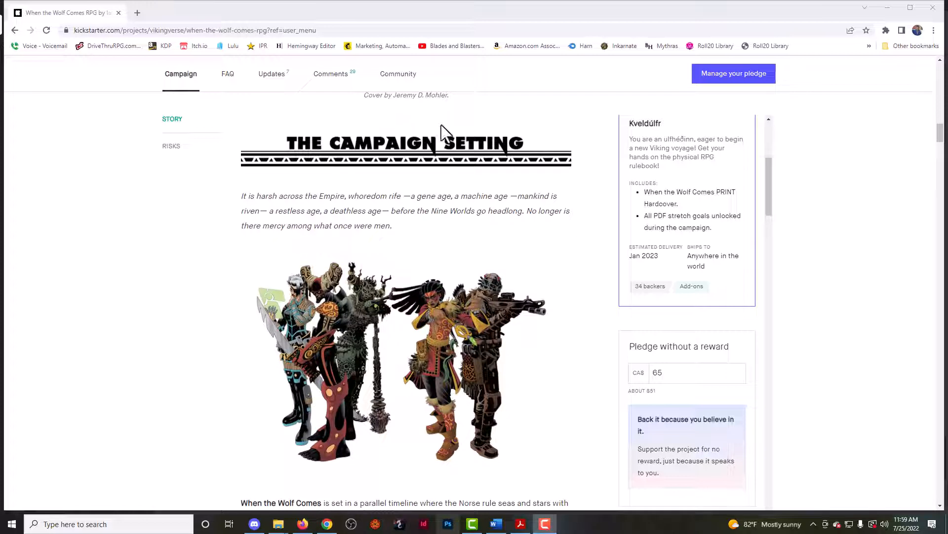
mouse_move(433, 122)
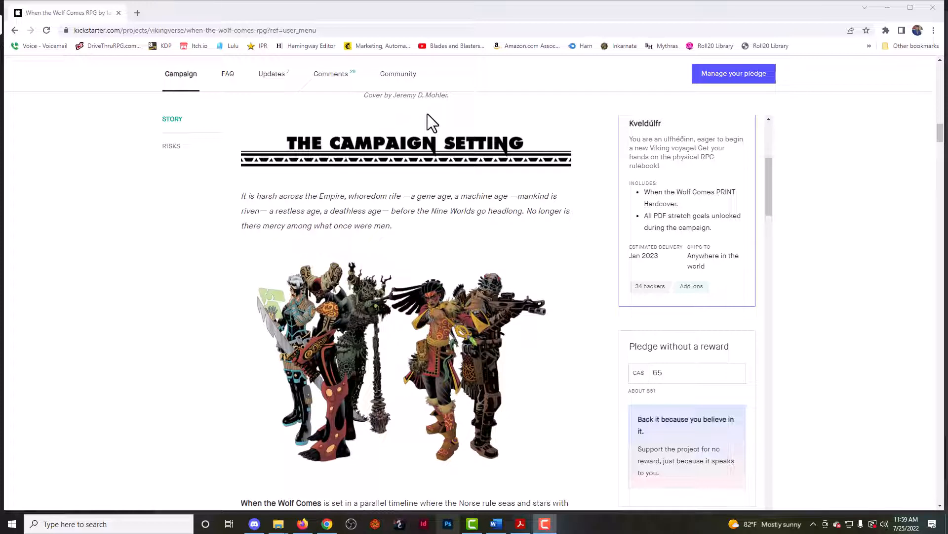
mouse_move(436, 98)
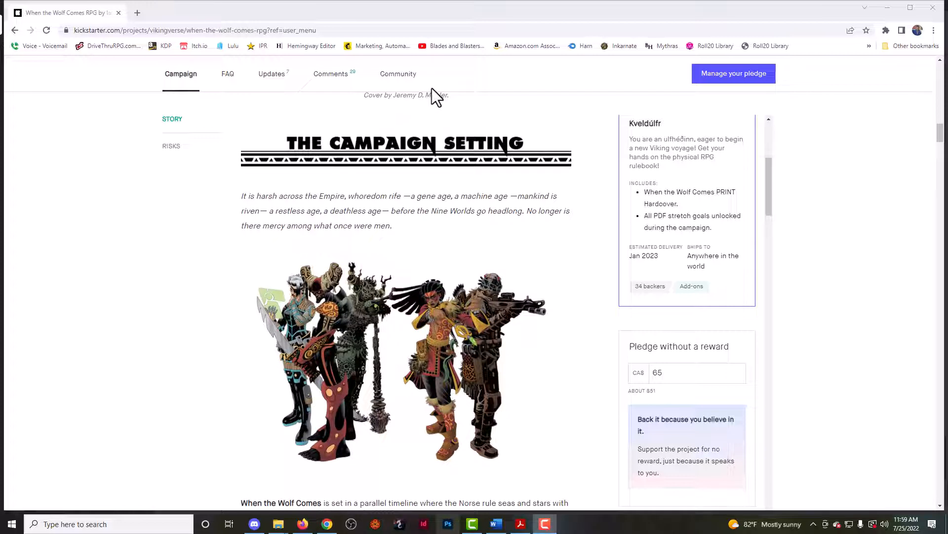
mouse_move(434, 132)
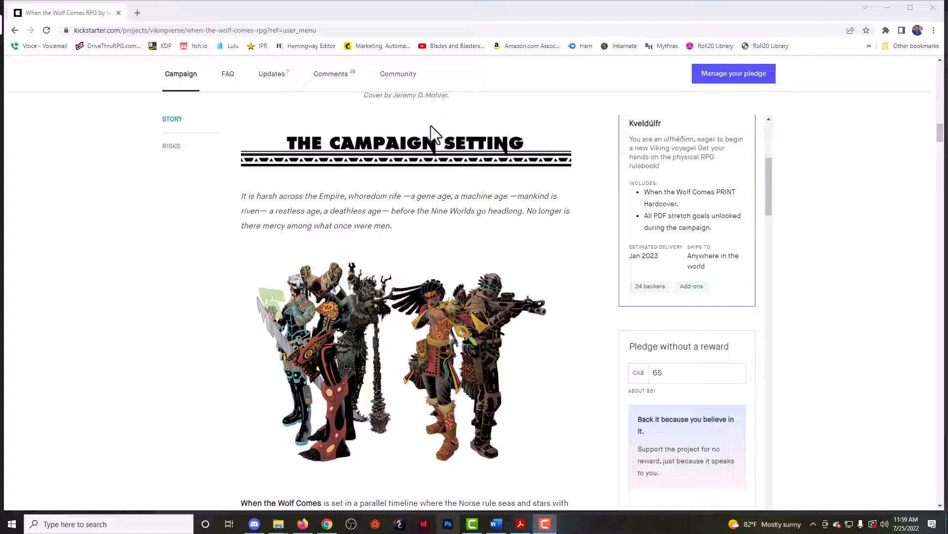
mouse_move(312, 215)
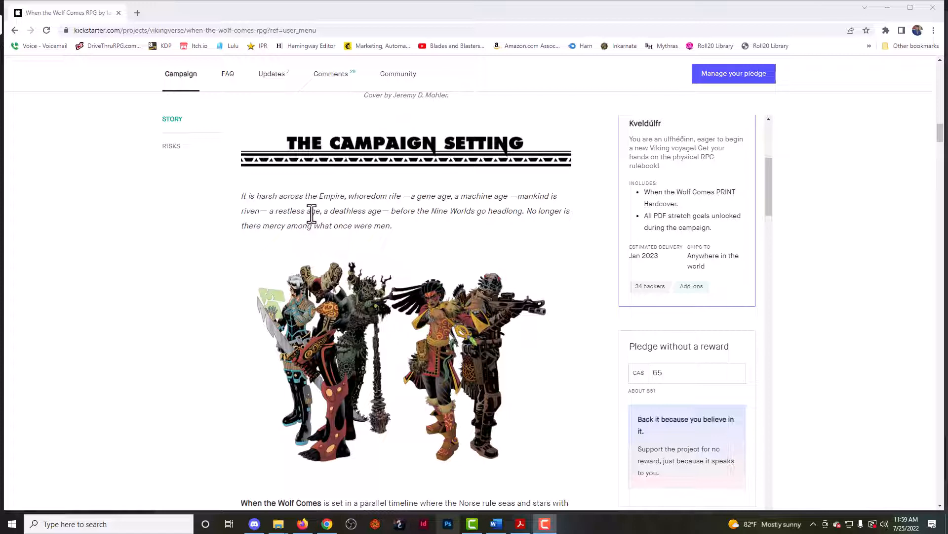
mouse_move(517, 291)
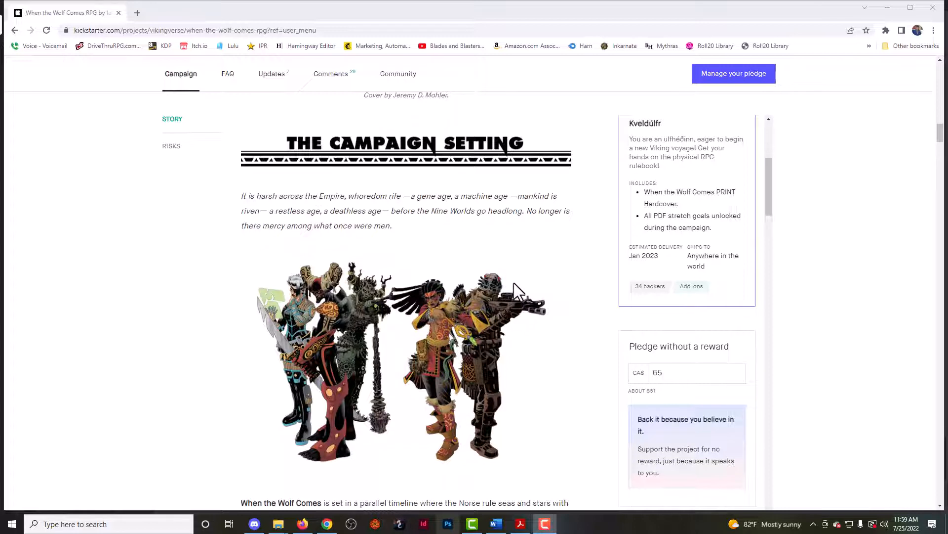
scroll(down, 3)
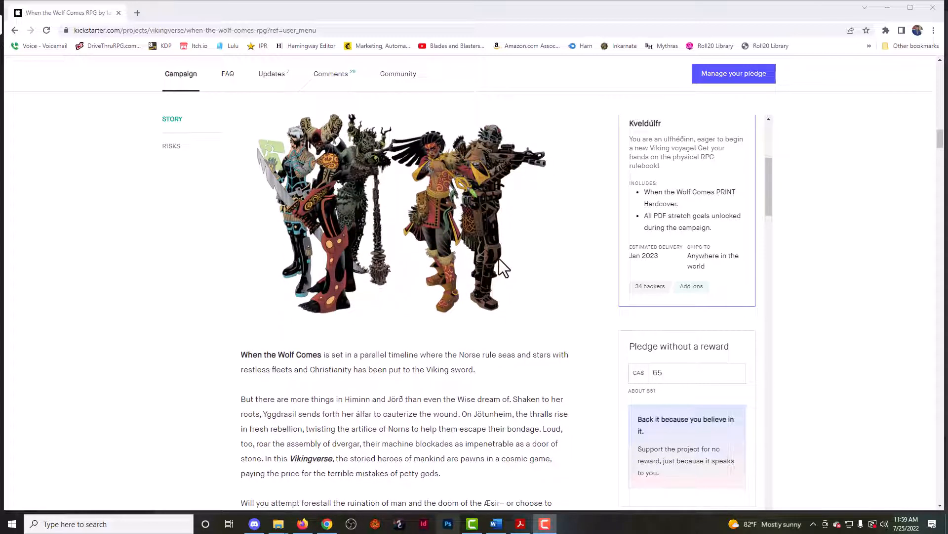
mouse_move(465, 290)
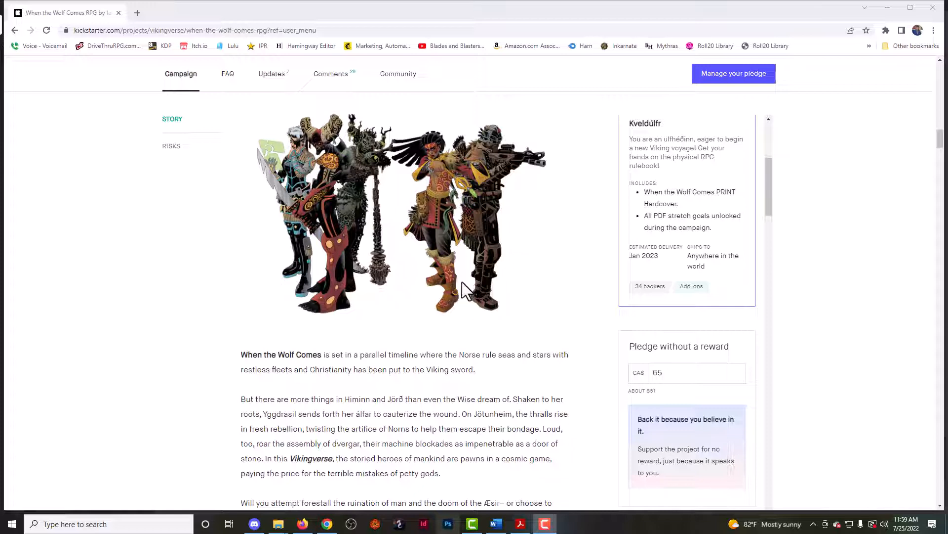
Scroll past the Stretch Goals banners to the 'Why Shadow of the Demon Lord' heading.
scroll(down, 3)
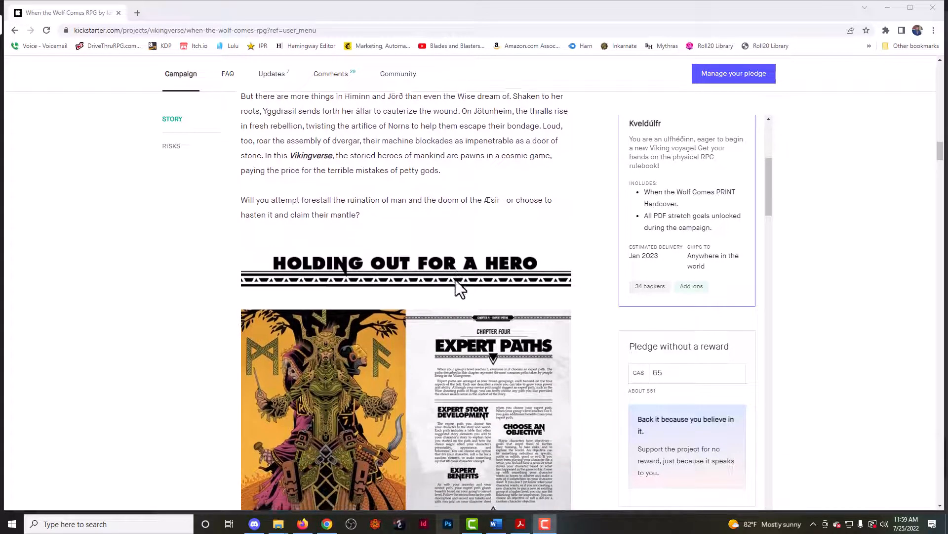
scroll(down, 3)
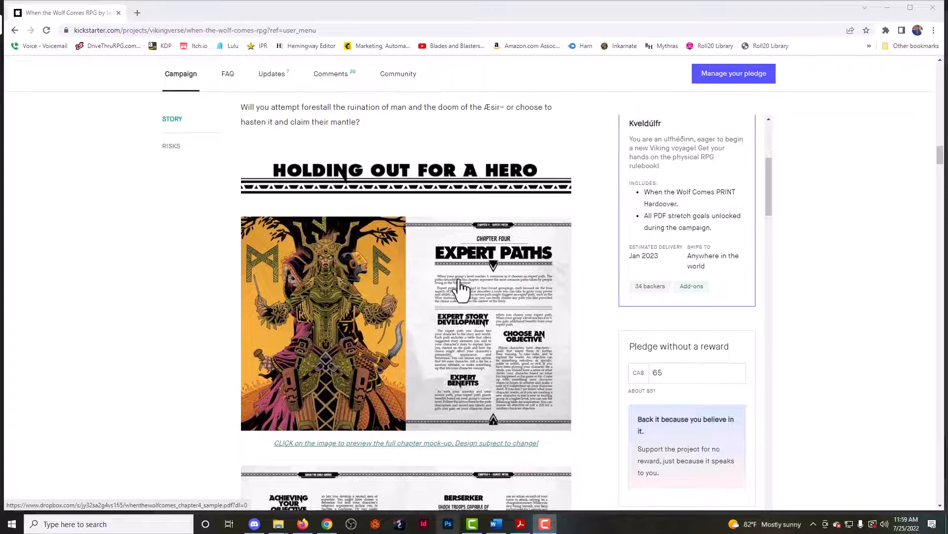
scroll(down, 3)
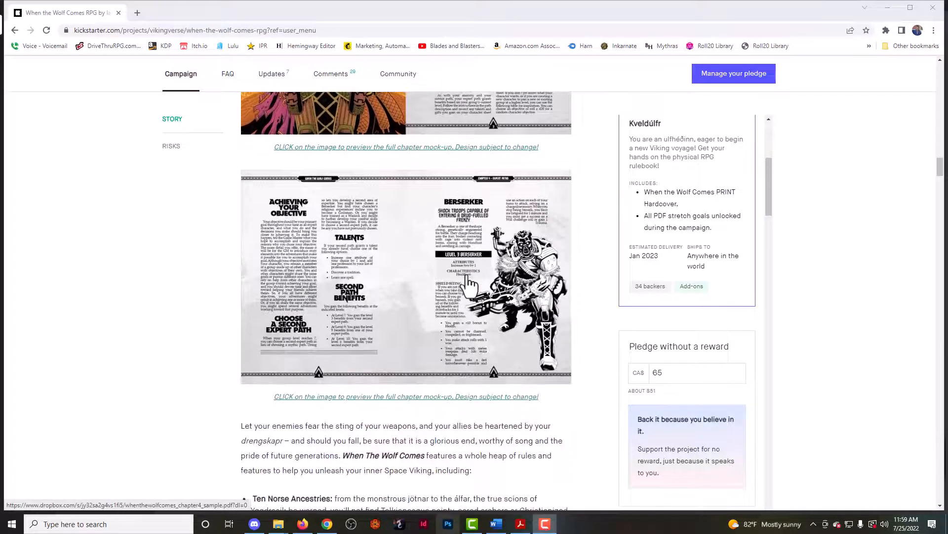
scroll(down, 3)
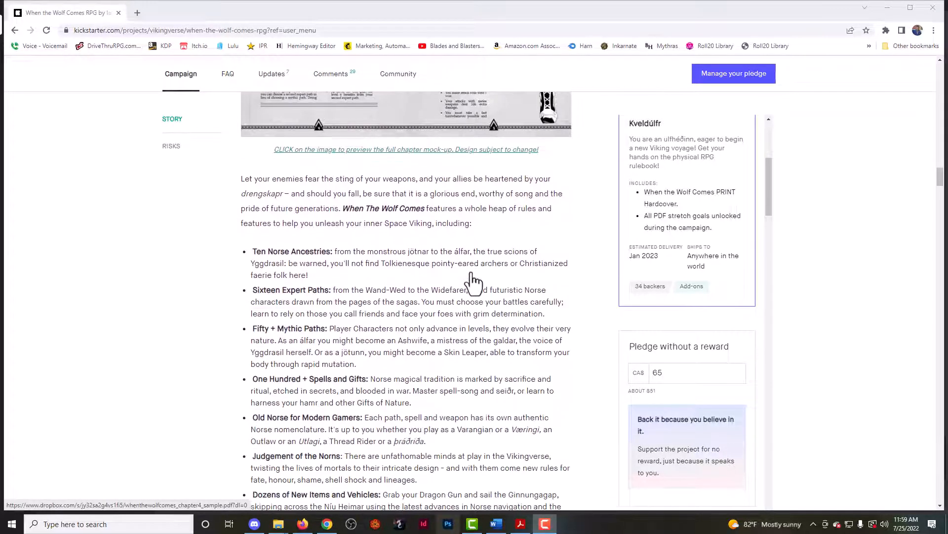
scroll(down, 3)
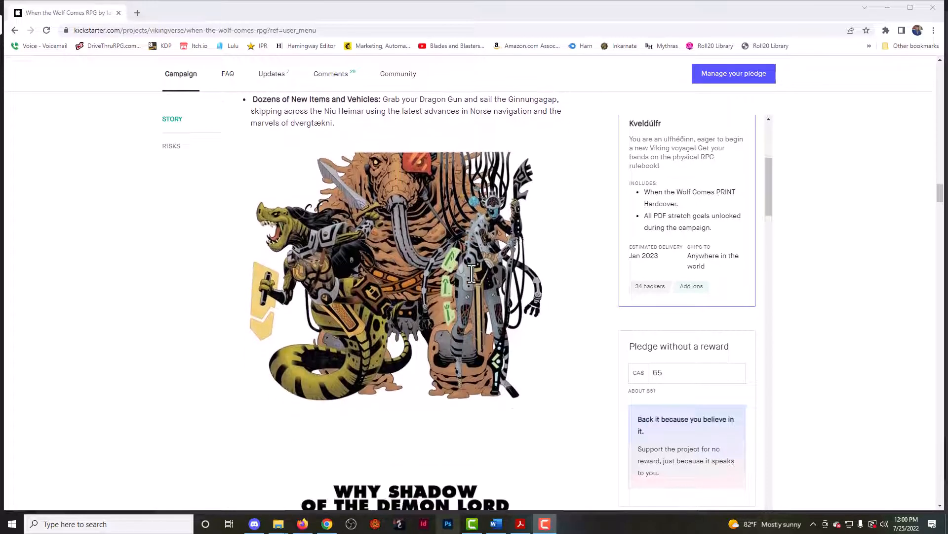
scroll(down, 3)
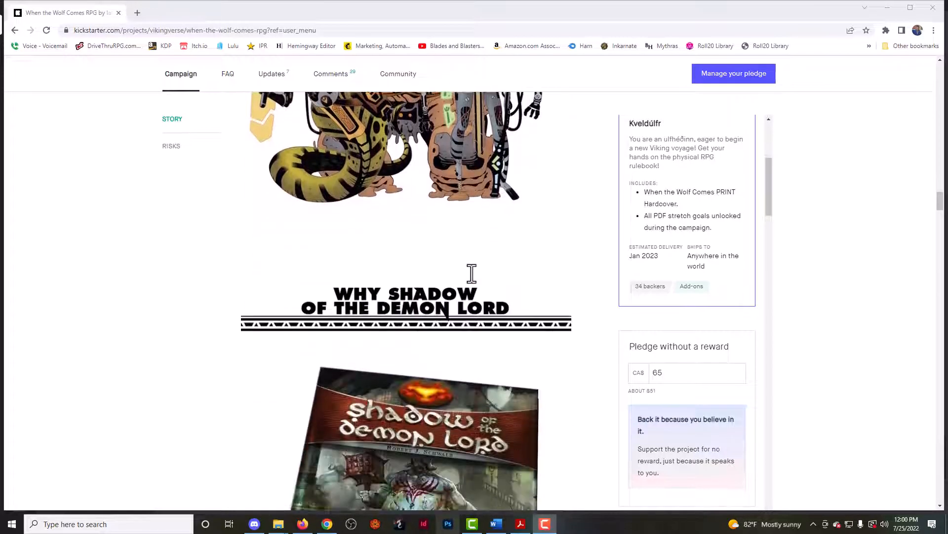
scroll(down, 3)
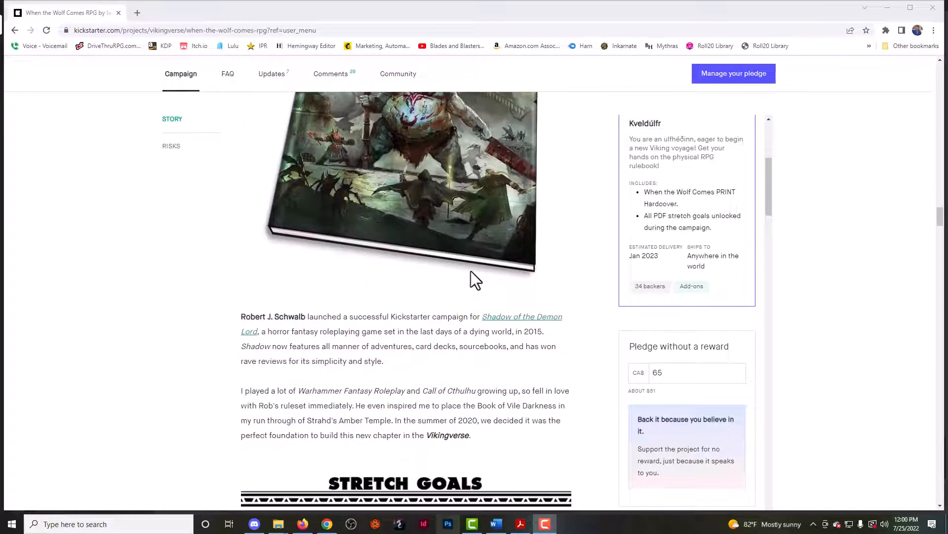
scroll(down, 3)
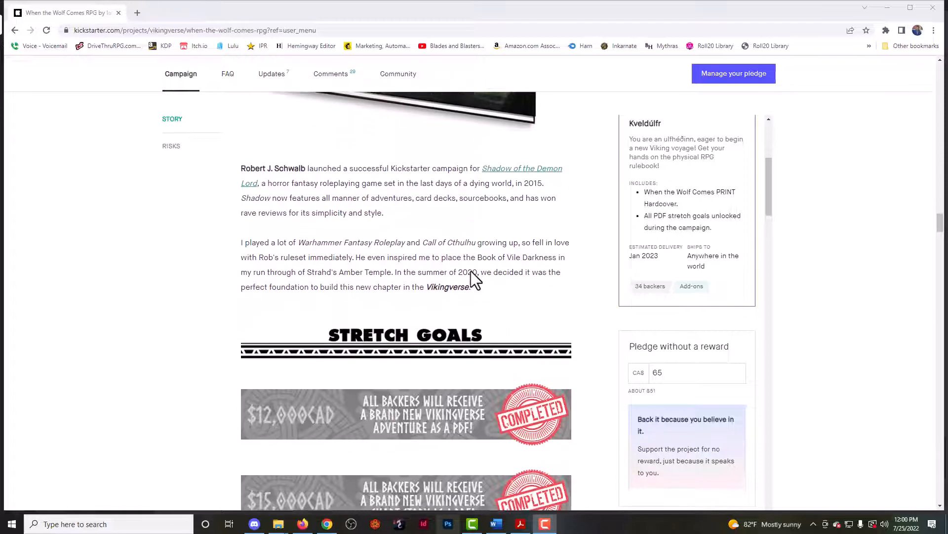
scroll(down, 3)
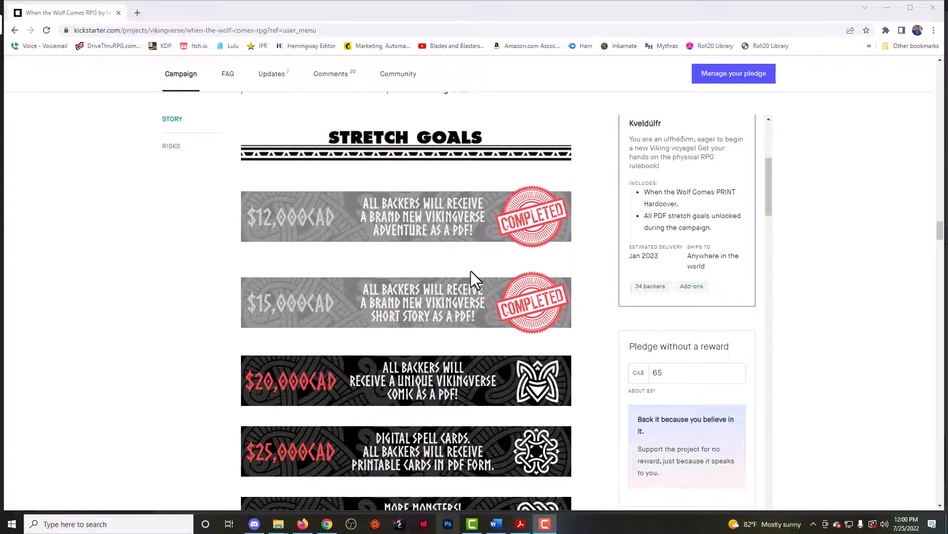
mouse_move(468, 272)
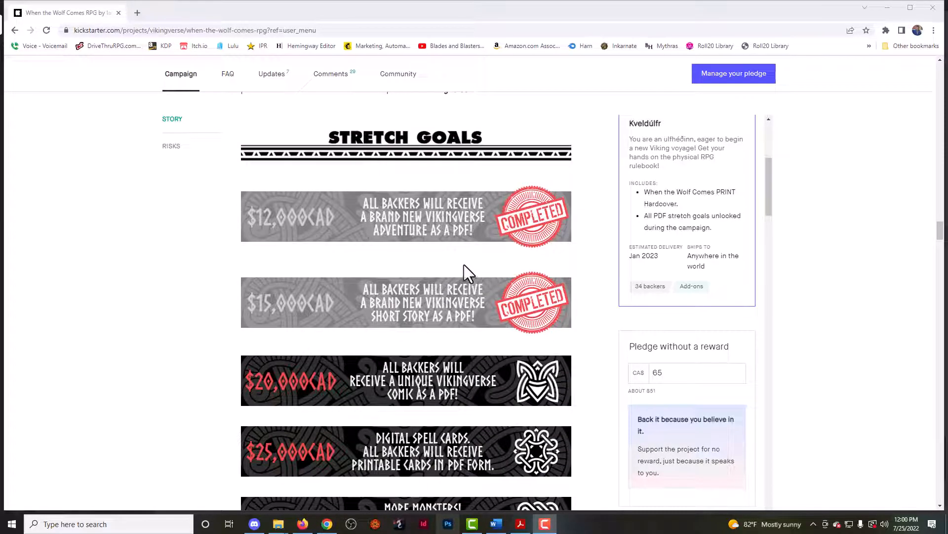
mouse_move(461, 273)
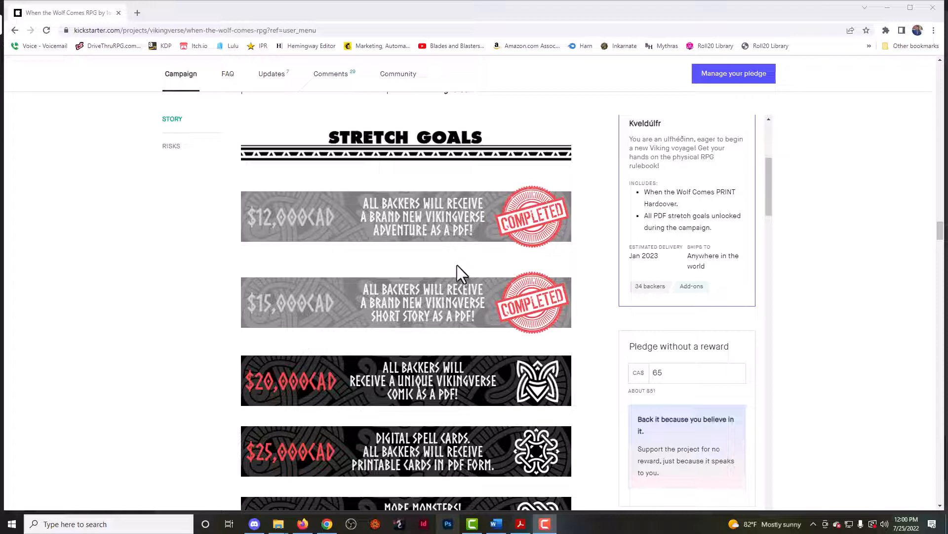
scroll(down, 3)
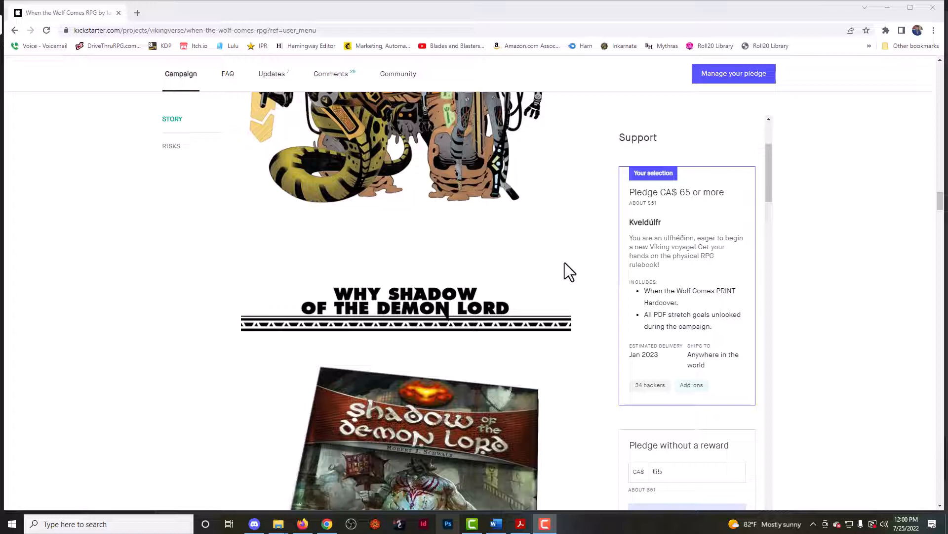
mouse_move(542, 261)
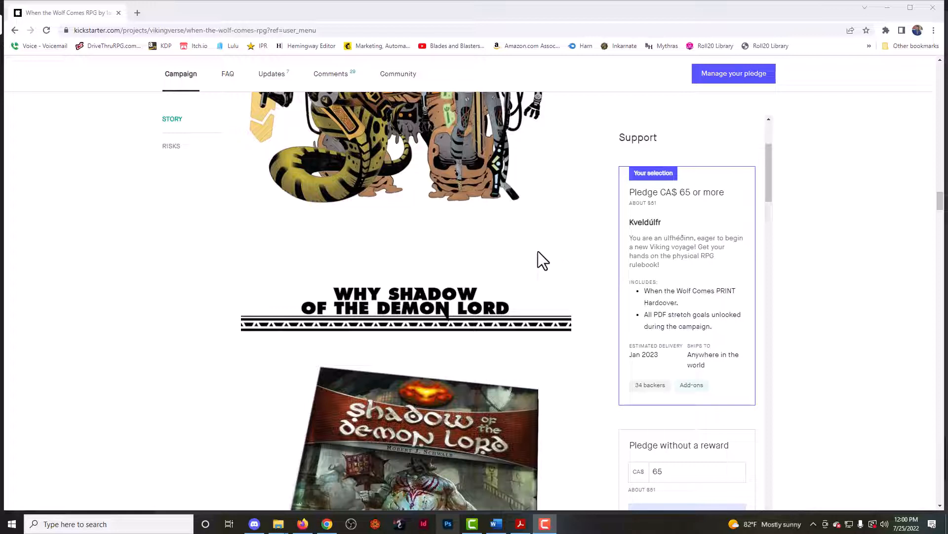
mouse_move(549, 263)
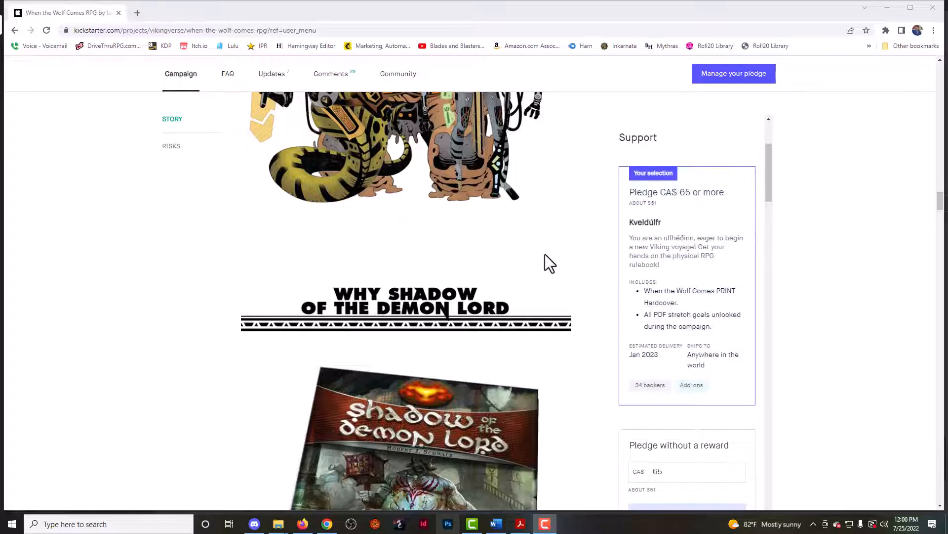
Scroll through the CA$25, CA$50, CA$80 and CA$150 pledge tiers in the Support sidebar.
scroll(down, 3)
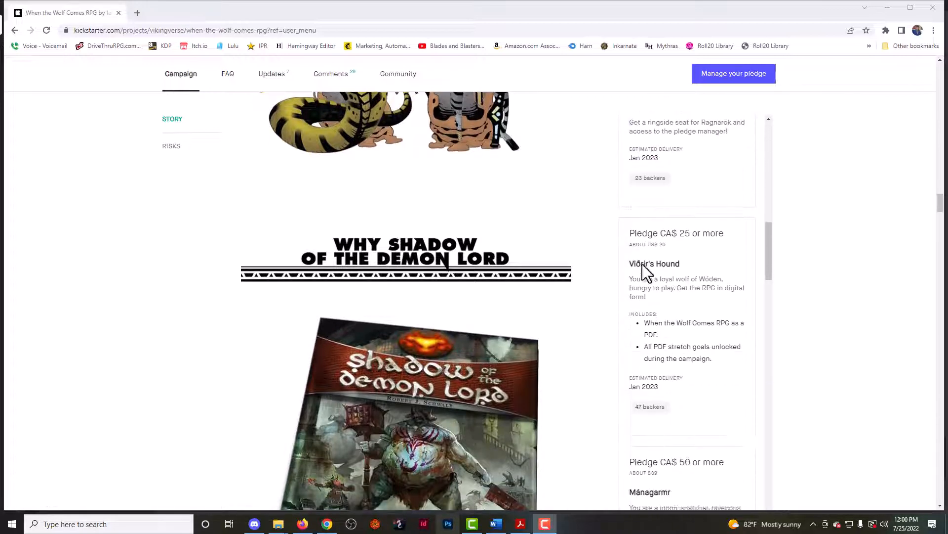
scroll(down, 3)
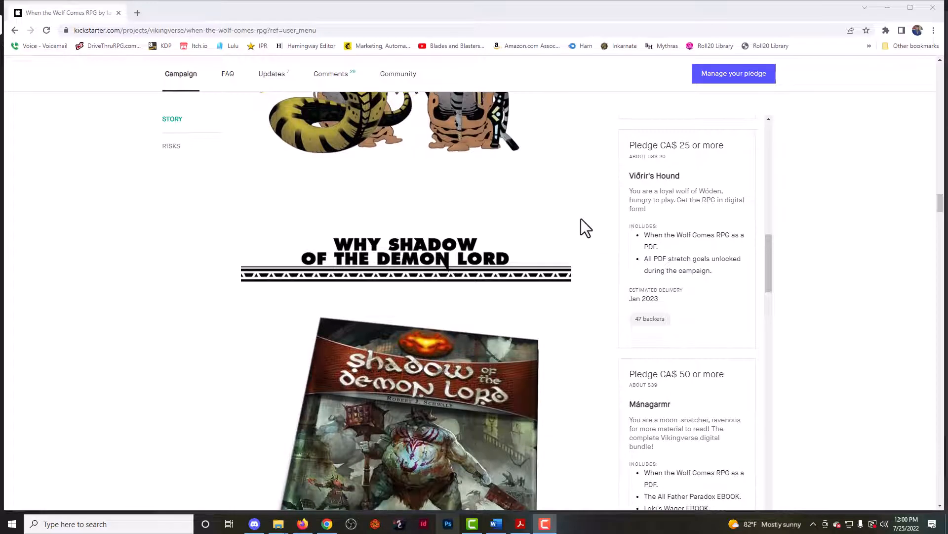
scroll(down, 3)
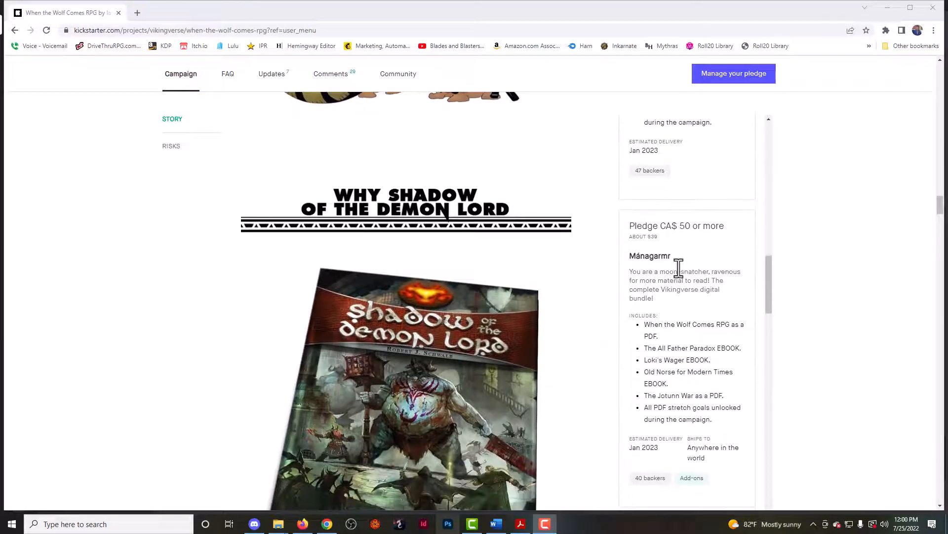
mouse_move(628, 285)
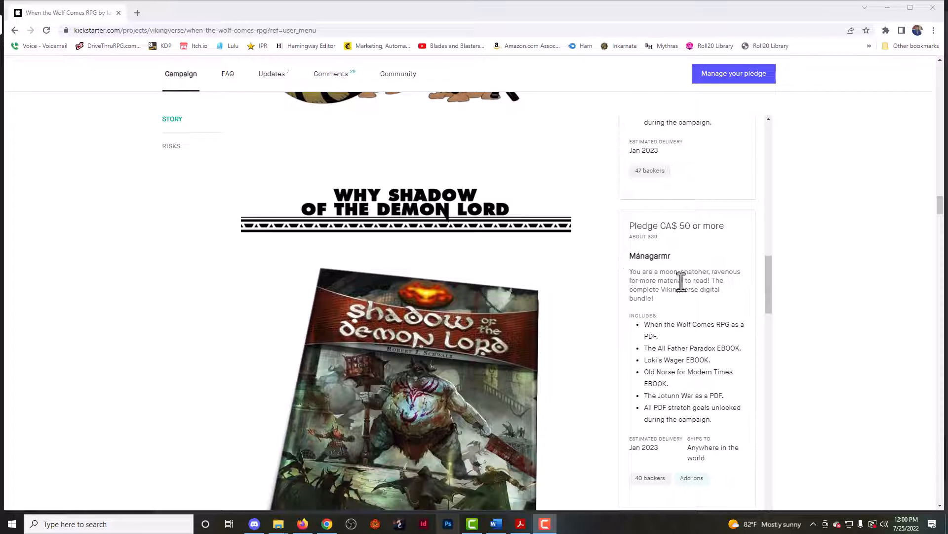
mouse_move(668, 366)
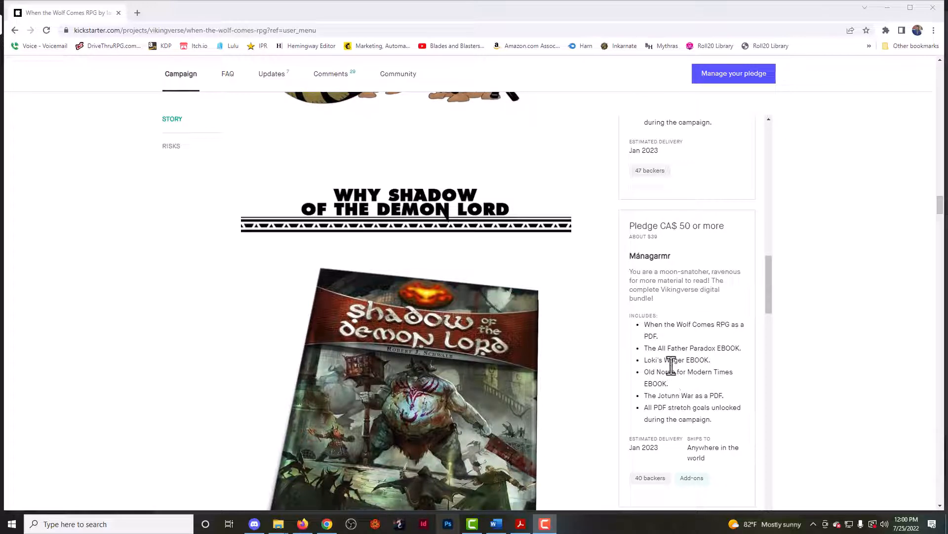
scroll(down, 3)
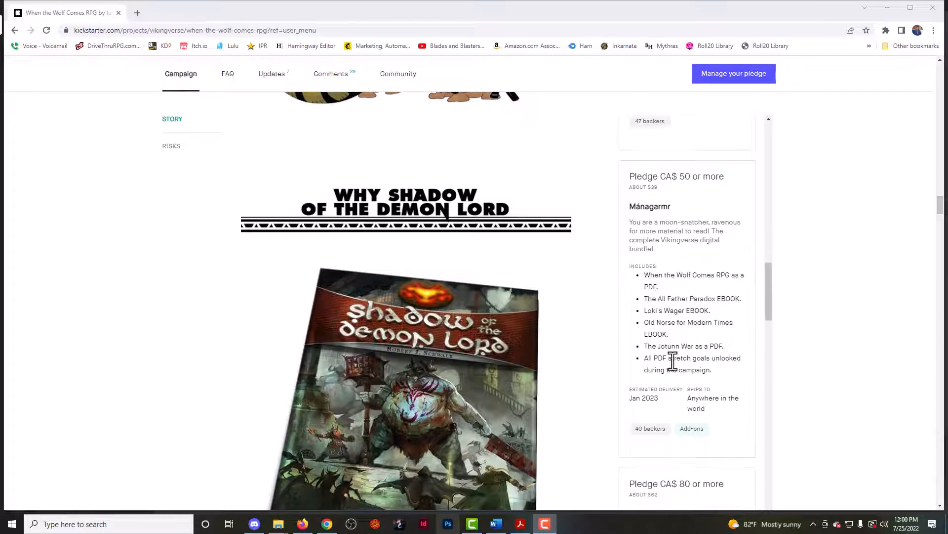
scroll(down, 3)
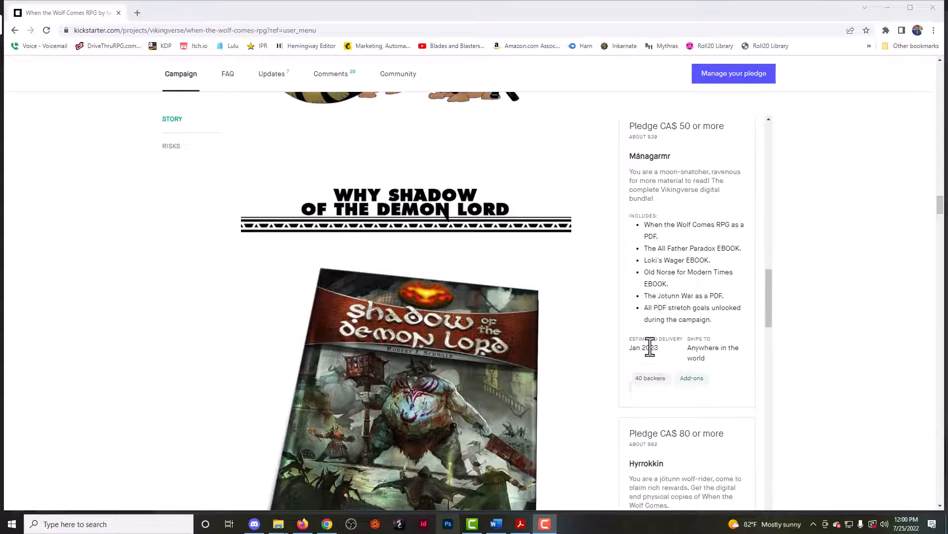
scroll(down, 3)
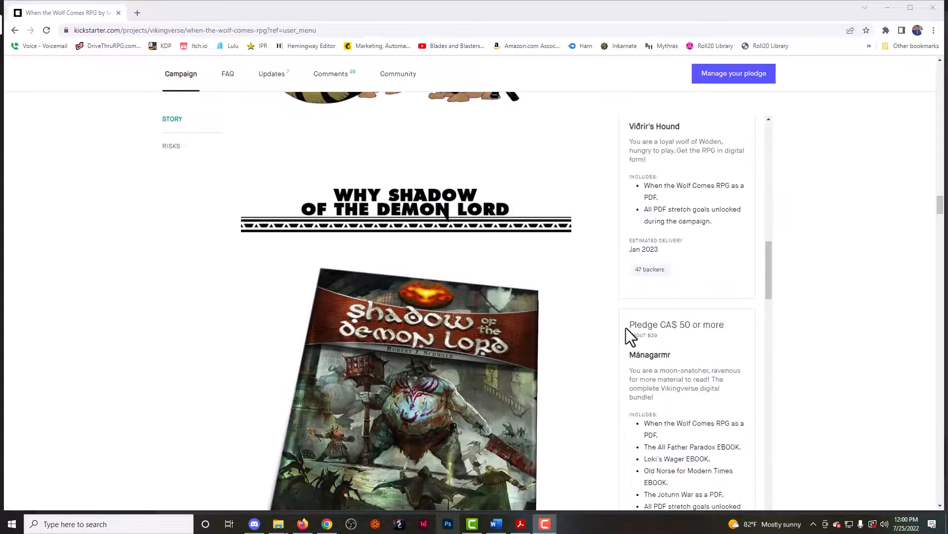
scroll(down, 3)
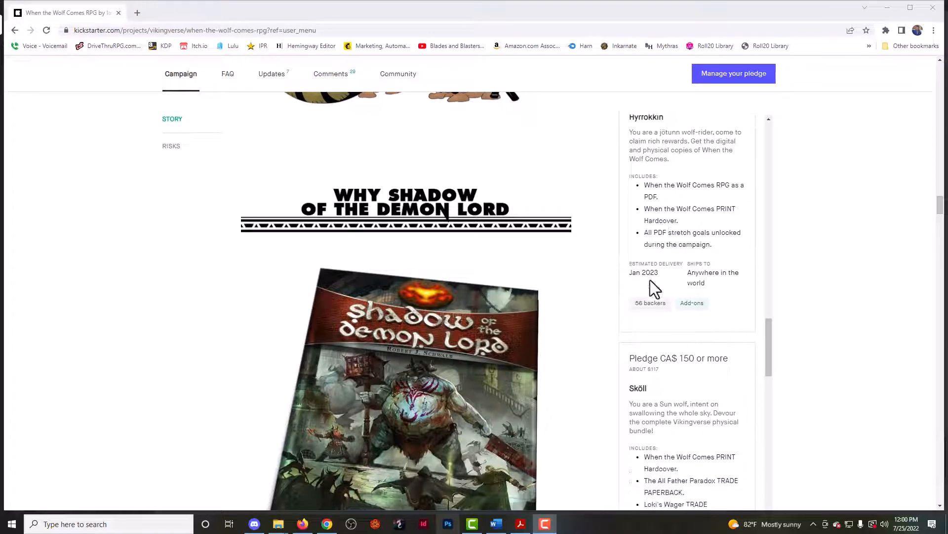
scroll(down, 3)
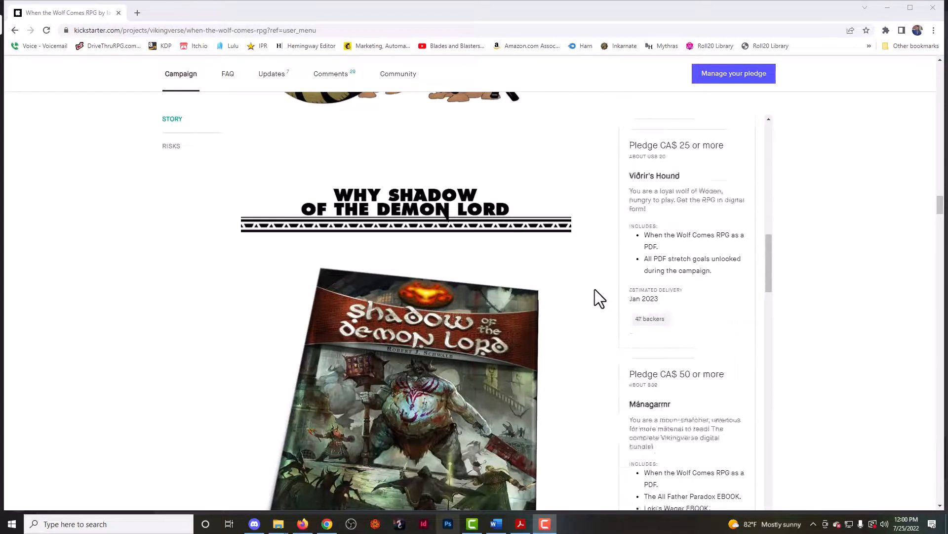
scroll(down, 3)
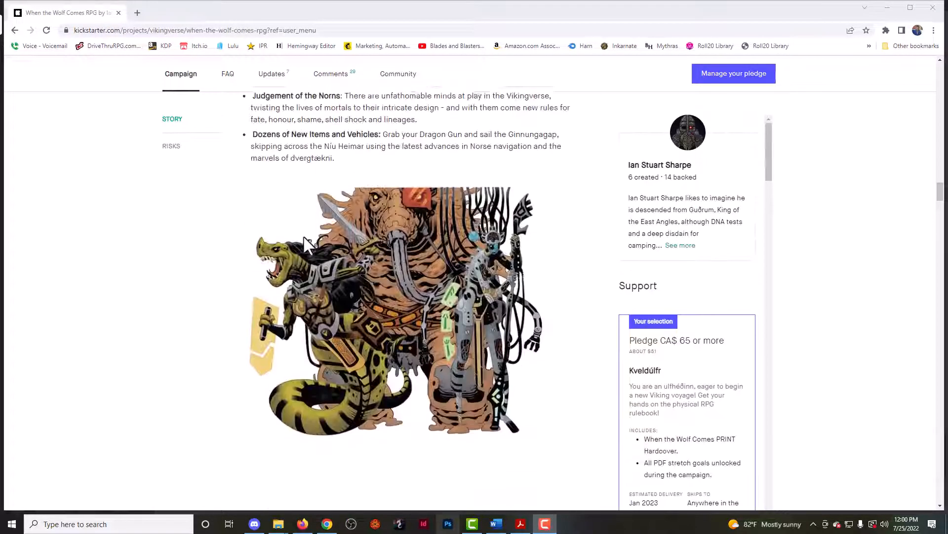
scroll(down, 3)
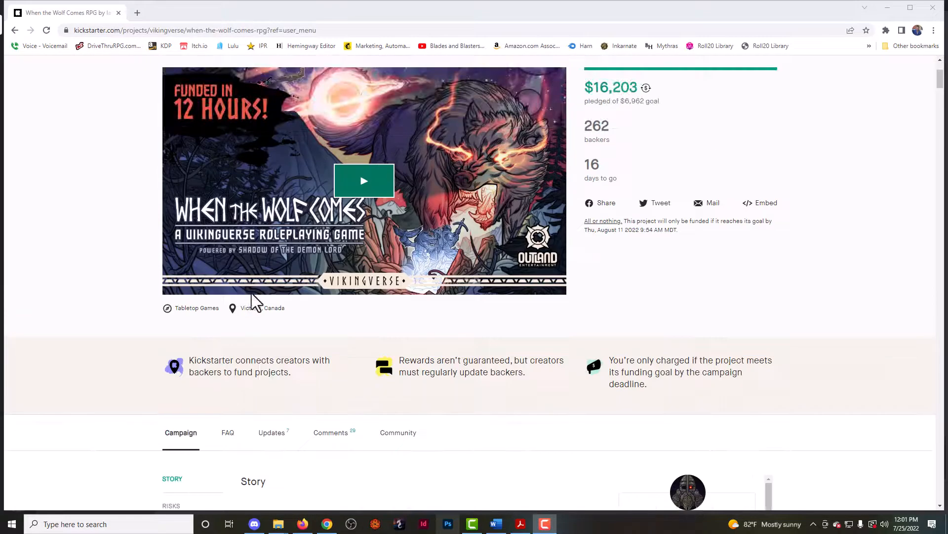
scroll(up, 3)
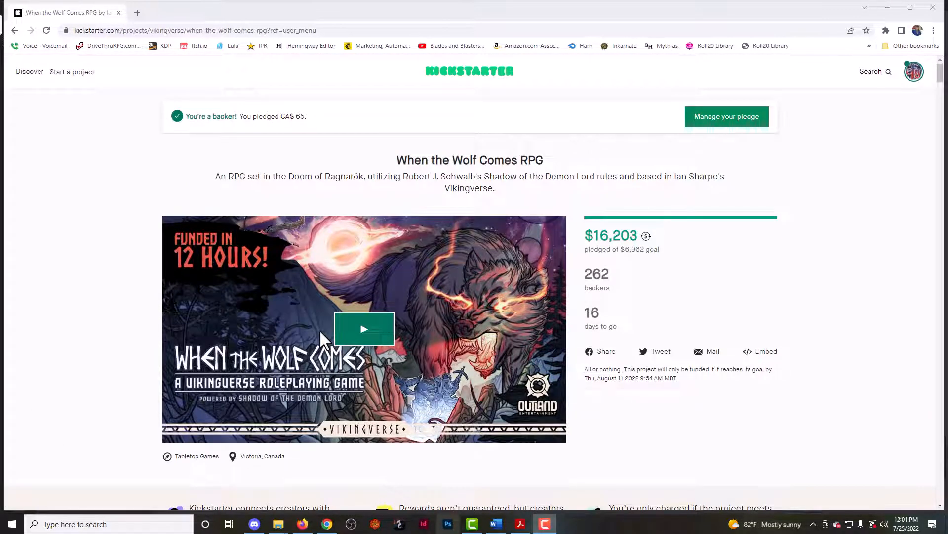
scroll(down, 3)
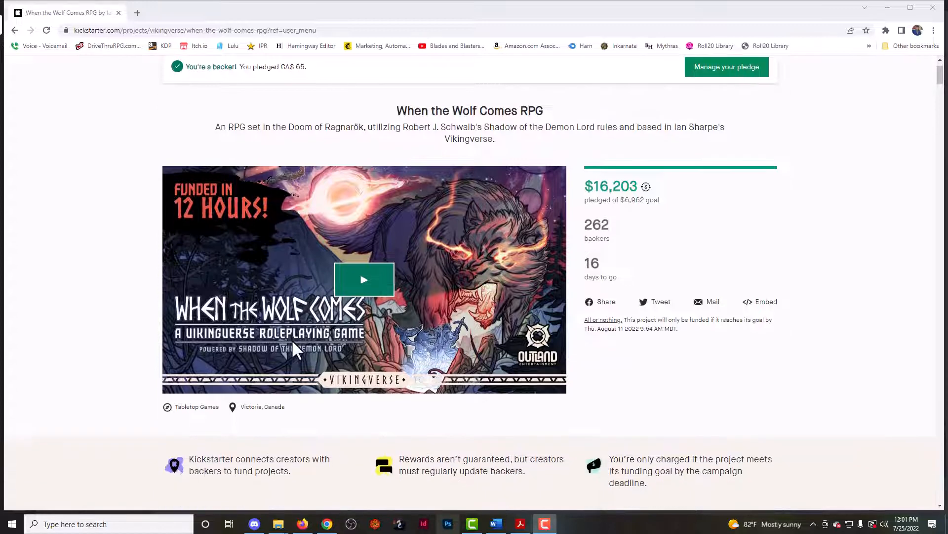
scroll(down, 3)
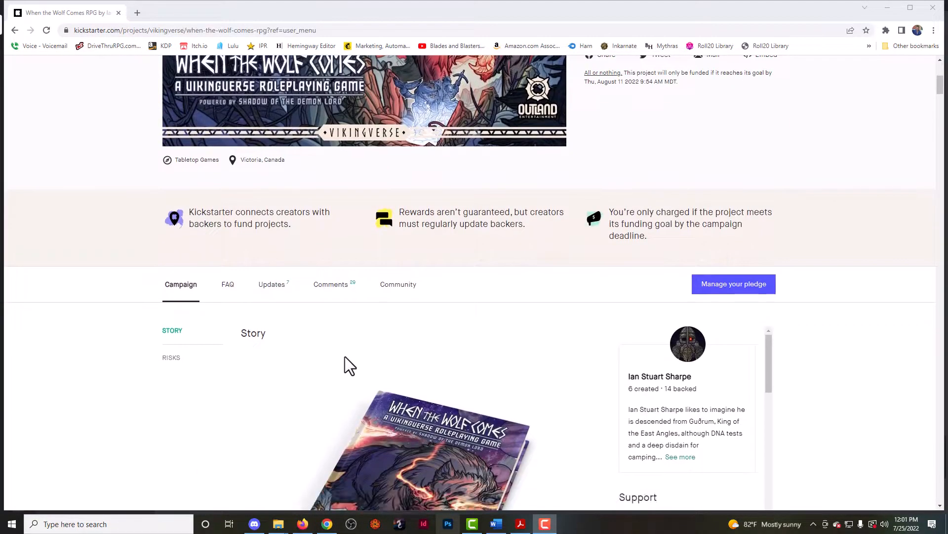
scroll(down, 3)
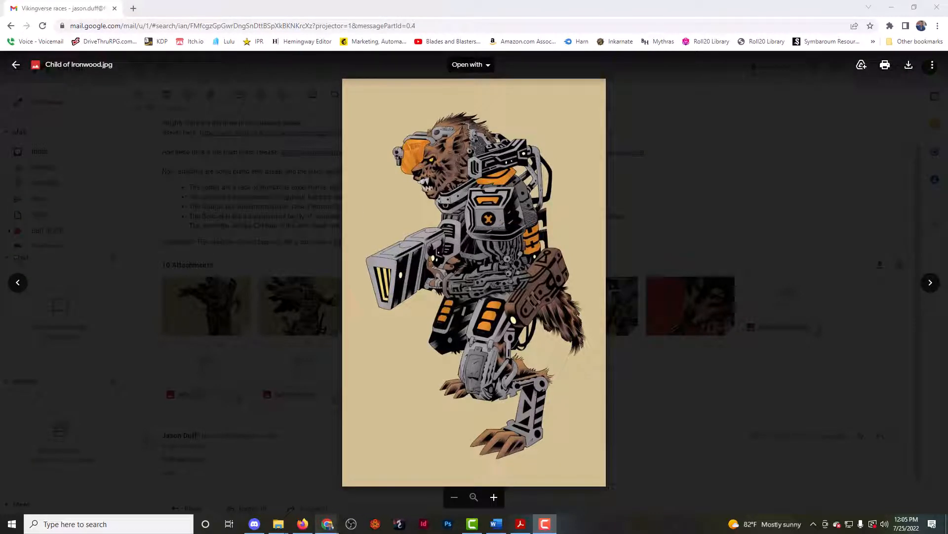
Advance the attachment viewer to the Dverg example.jpg artwork.
click(930, 282)
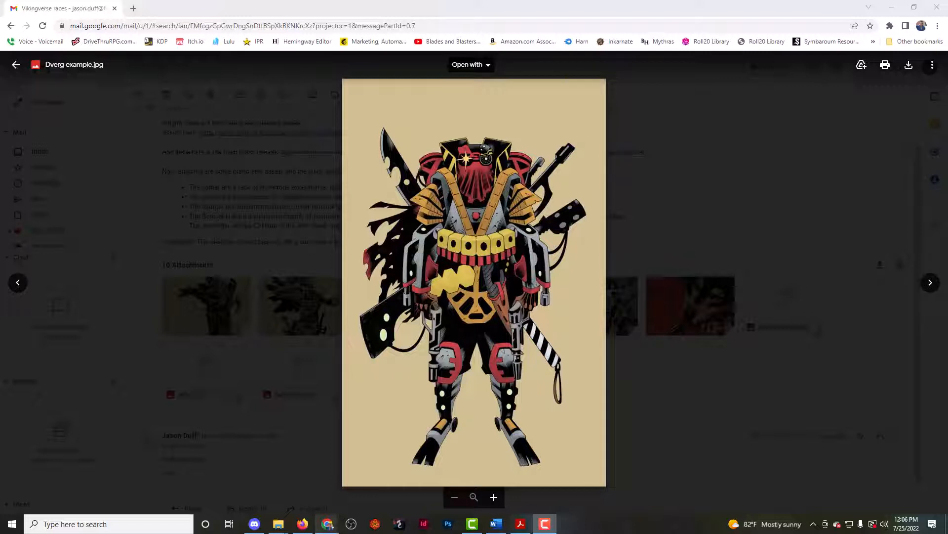
mouse_move(526, 254)
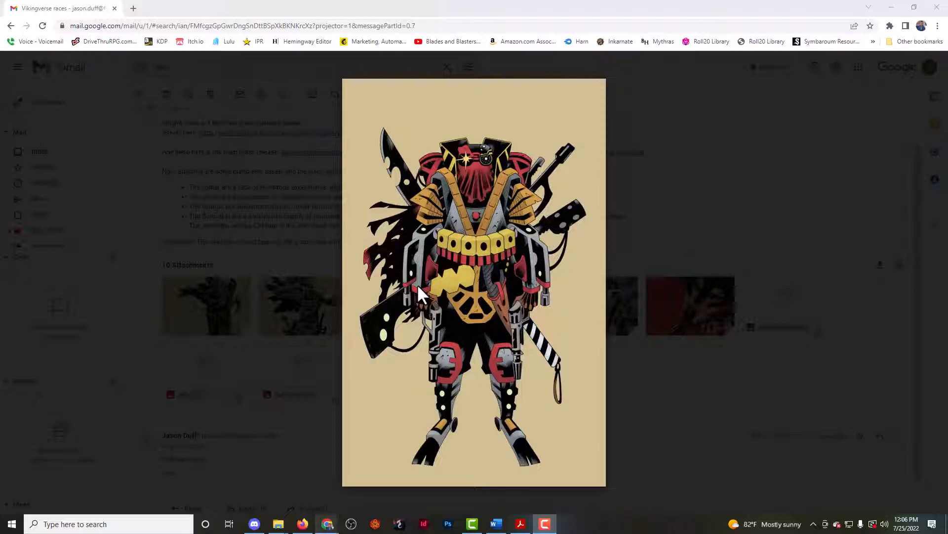
mouse_move(679, 212)
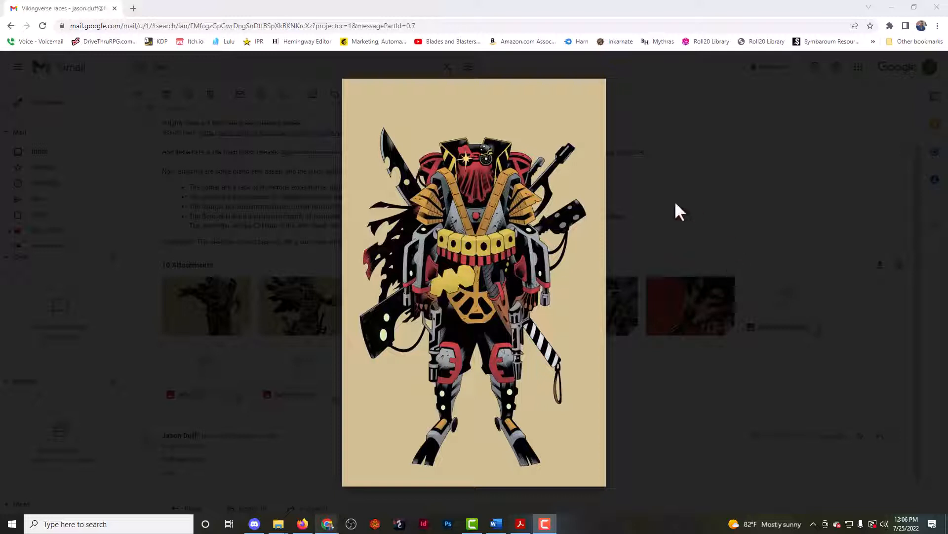
Show the Sons of Ivaldi.jpg artwork in the attachment viewer.
click(931, 282)
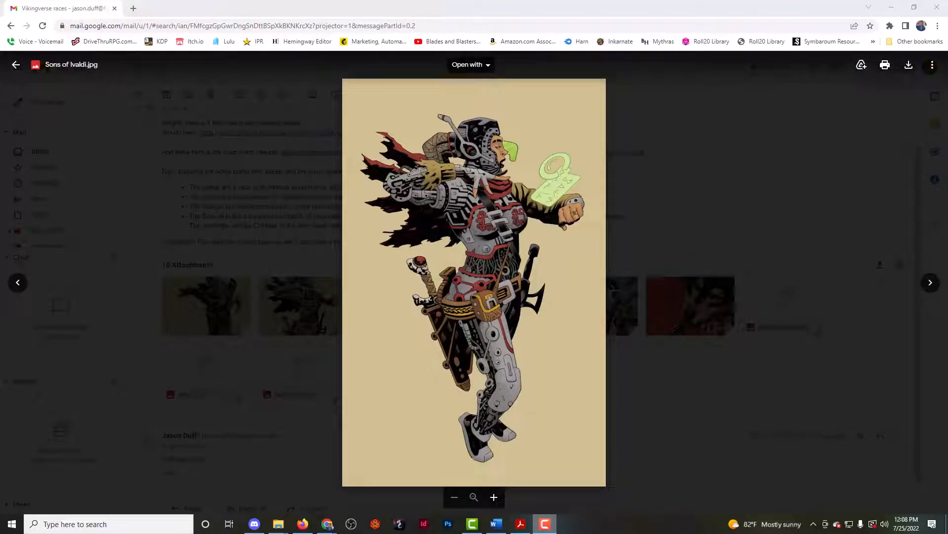
mouse_move(509, 182)
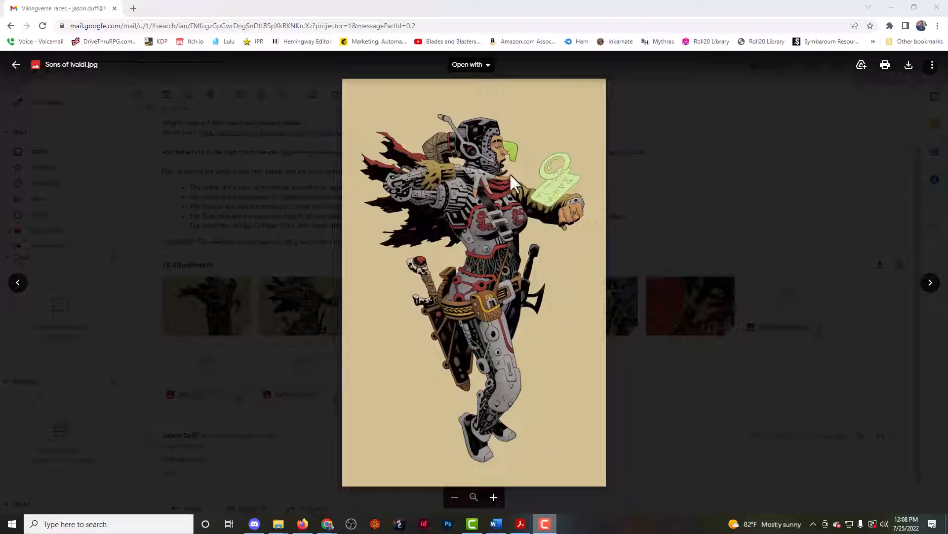
mouse_move(308, 227)
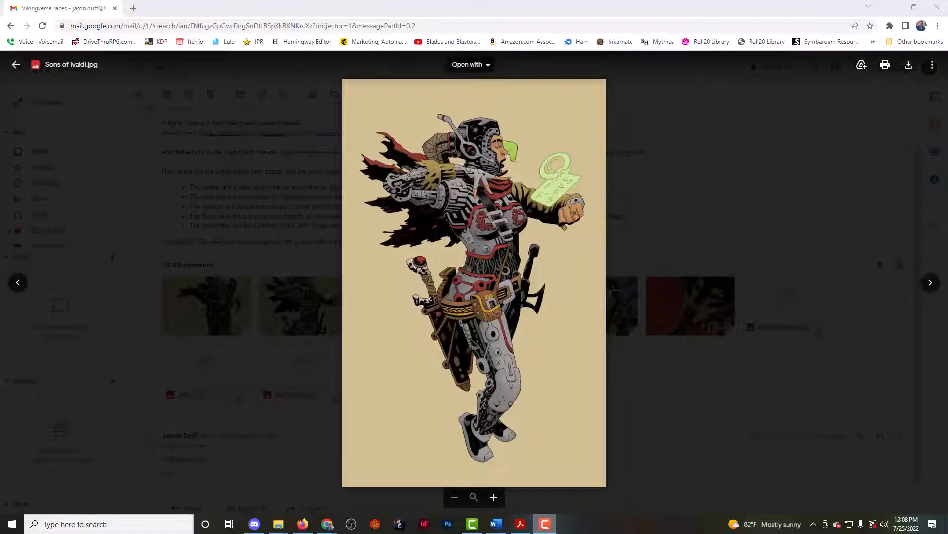
Advance the attachment viewer to the Alfar.jpg artwork.
click(931, 282)
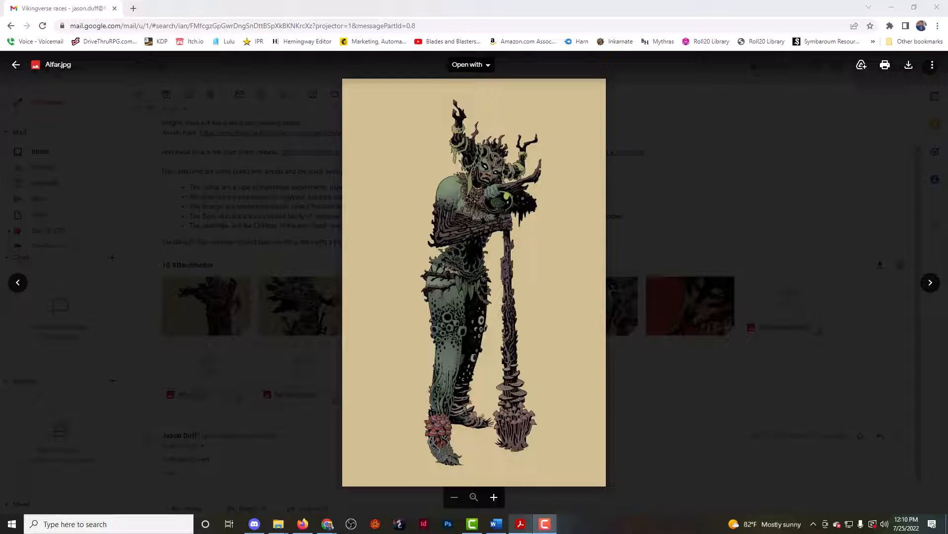
mouse_move(532, 337)
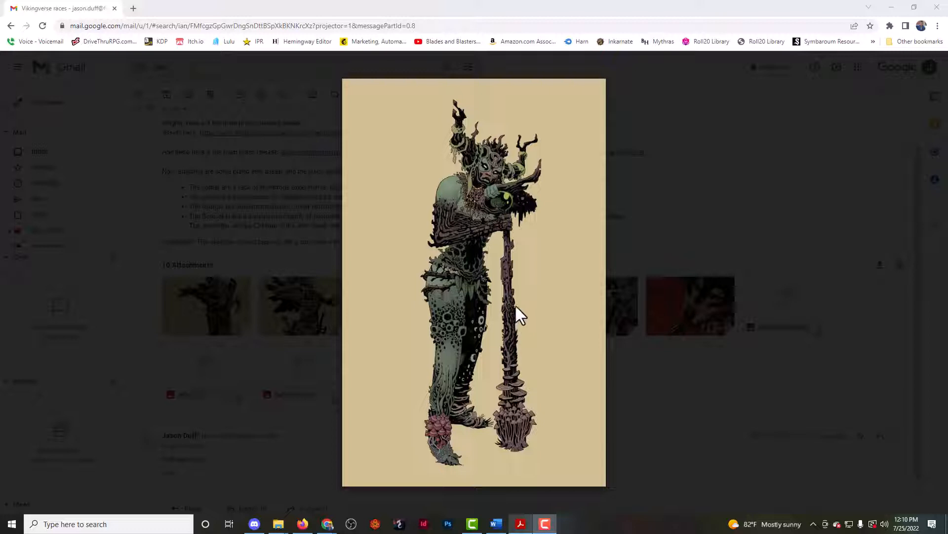
mouse_move(496, 248)
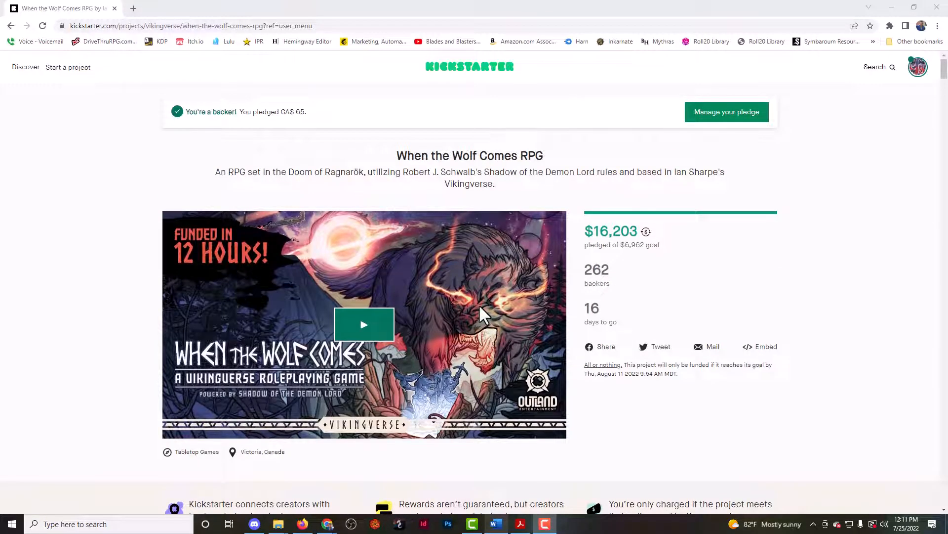
mouse_move(459, 318)
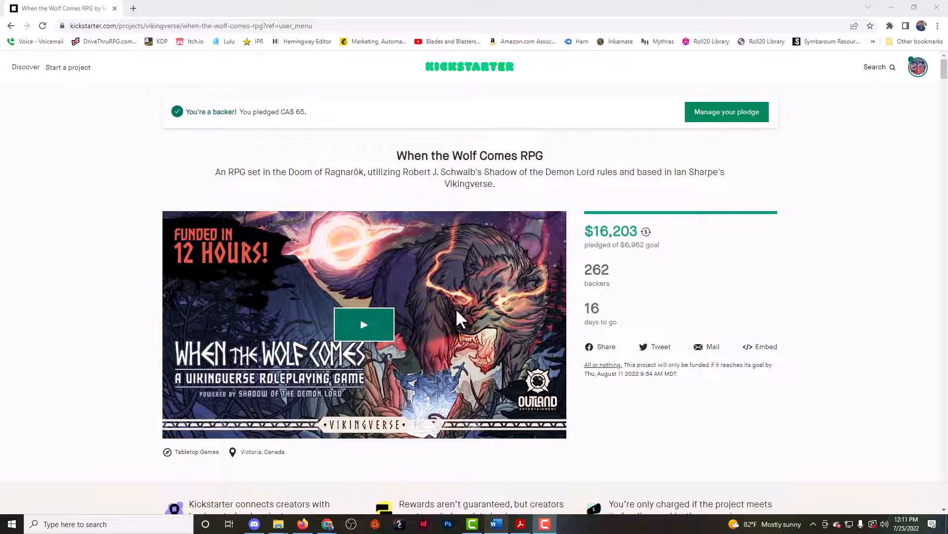
mouse_move(649, 367)
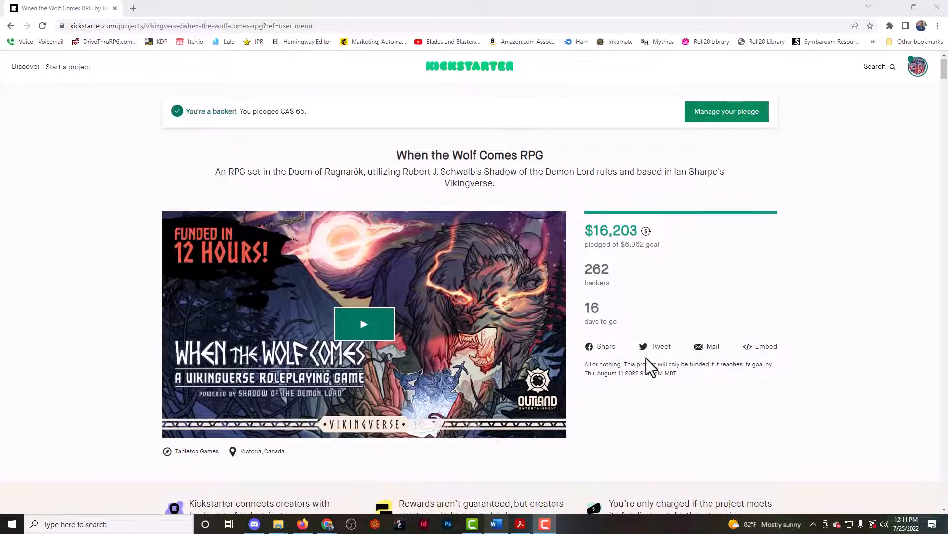
Scroll past Pledge without a reward and CA$1 to the CA$25 Viðrir's Hound tier.
scroll(down, 3)
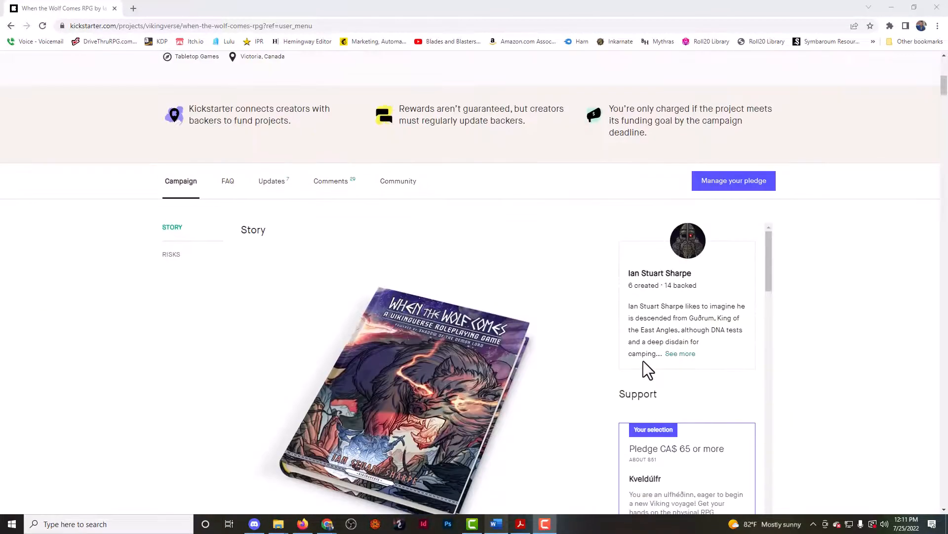
mouse_move(623, 357)
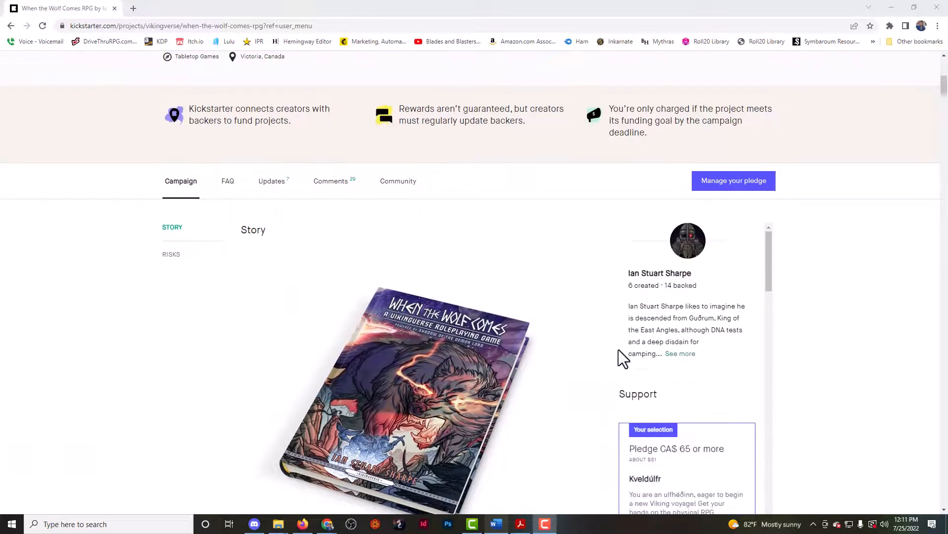
scroll(down, 3)
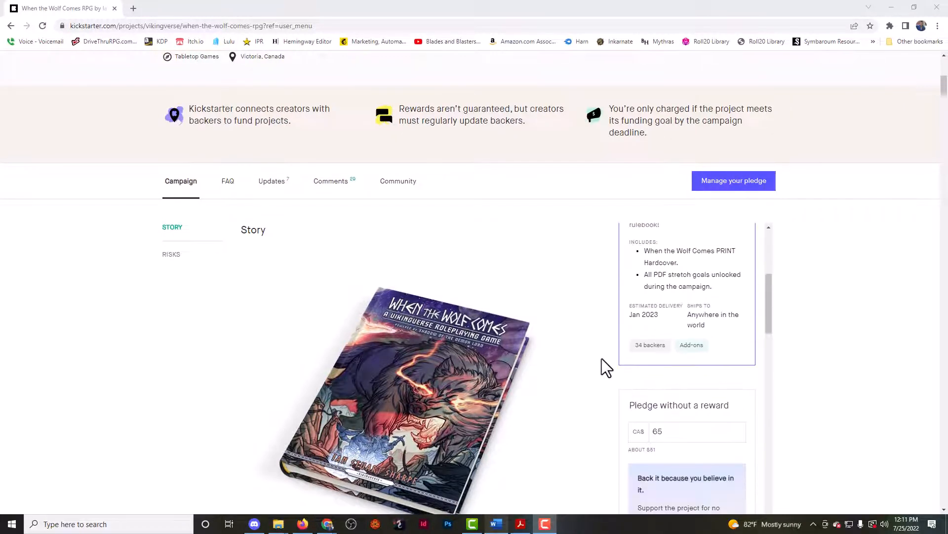
scroll(down, 3)
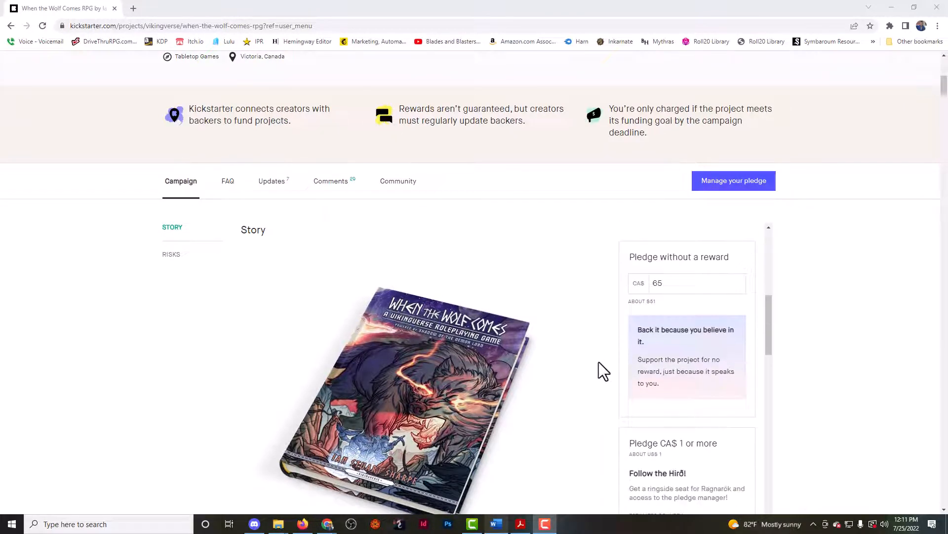
scroll(down, 3)
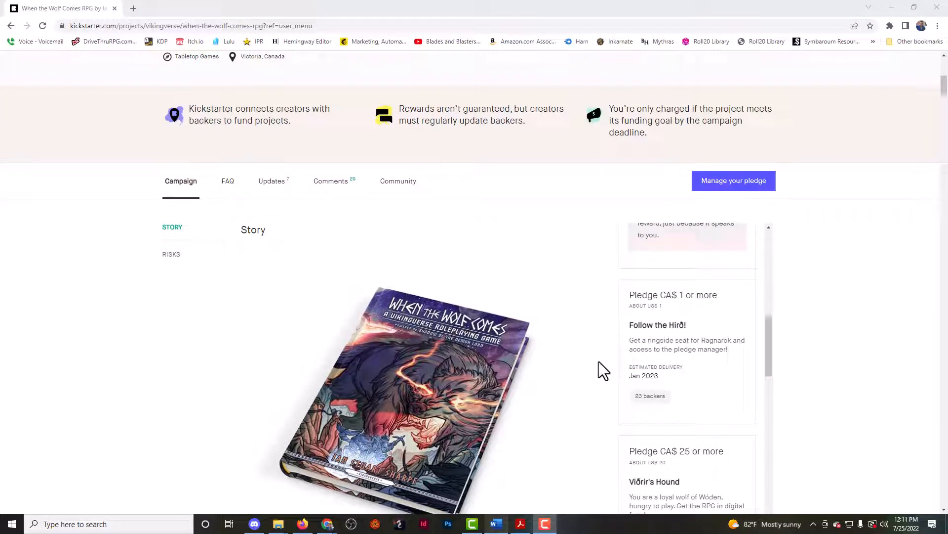
scroll(down, 3)
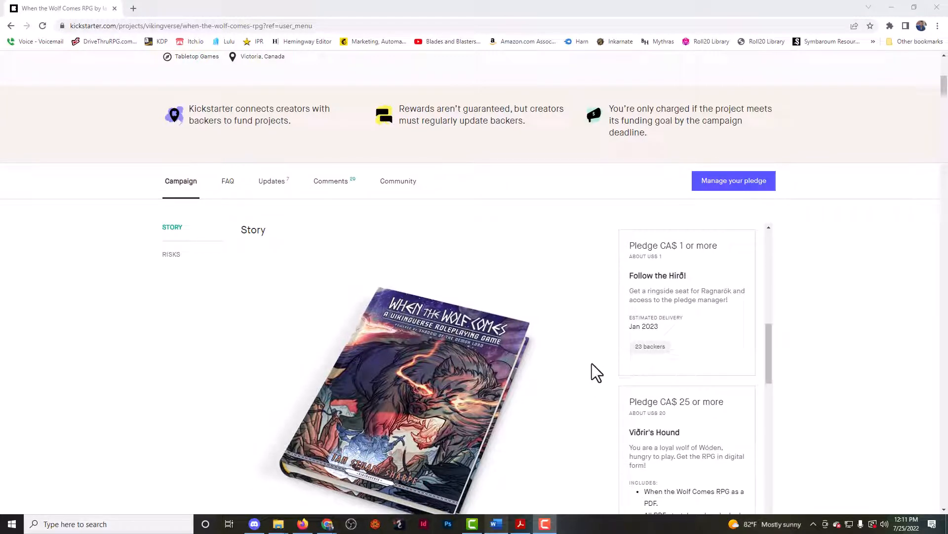
scroll(down, 3)
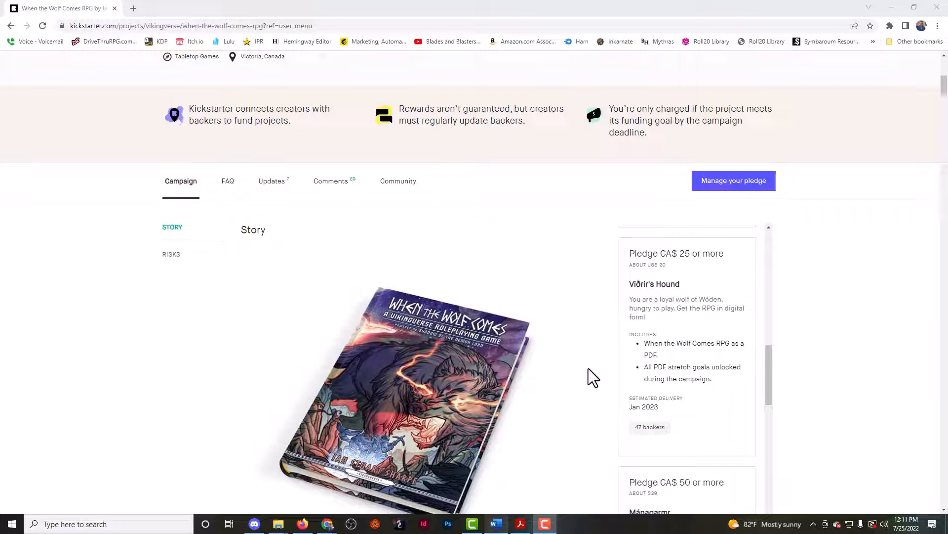
mouse_move(616, 365)
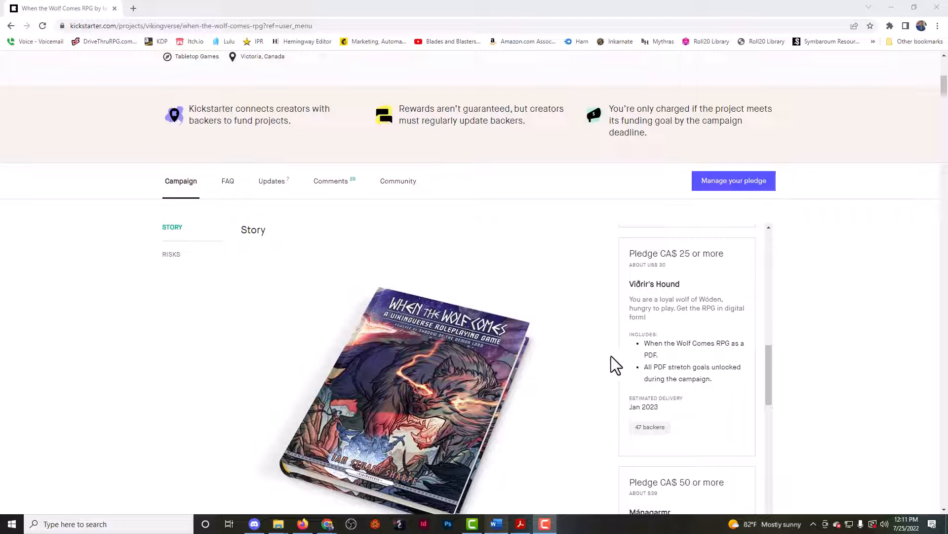
Scroll the sidebar down to the CA$50 Mánagarmr digital bundle tier and its contents.
scroll(down, 3)
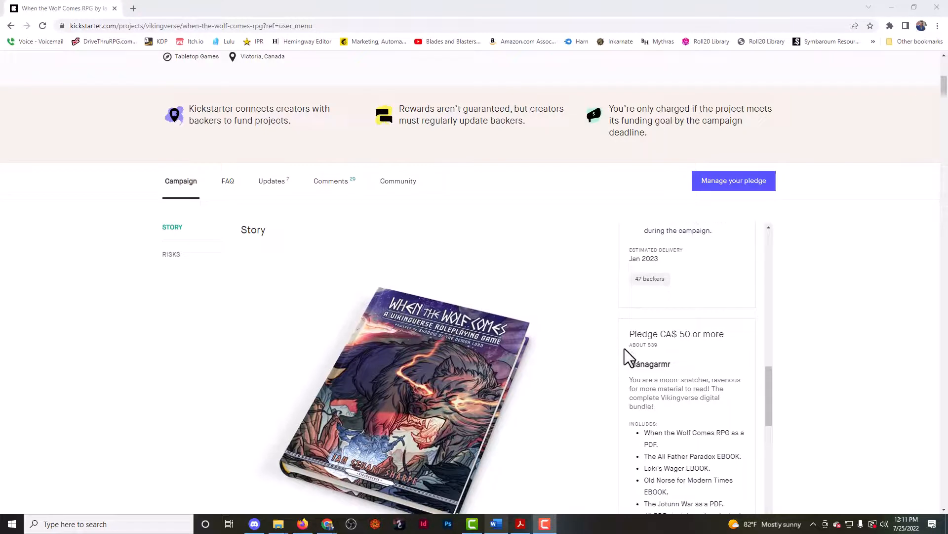
scroll(down, 3)
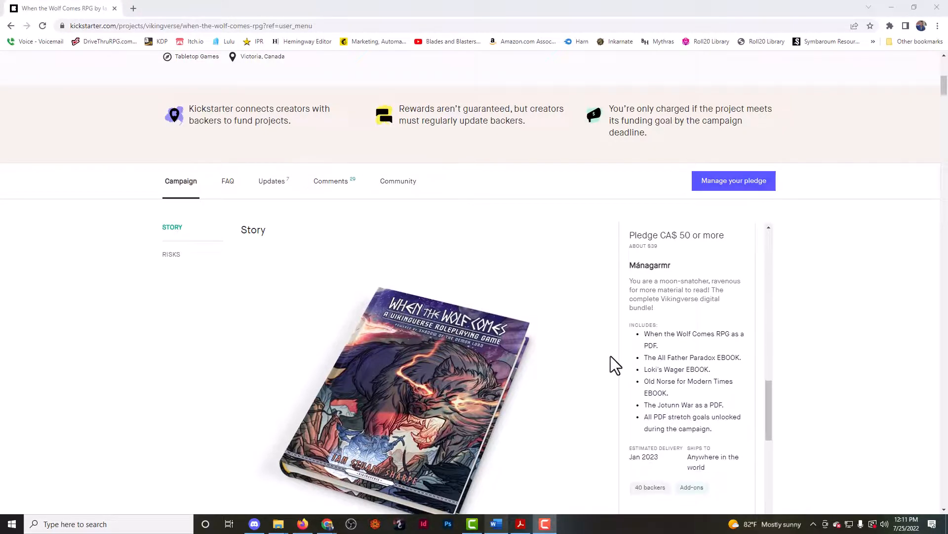
mouse_move(623, 352)
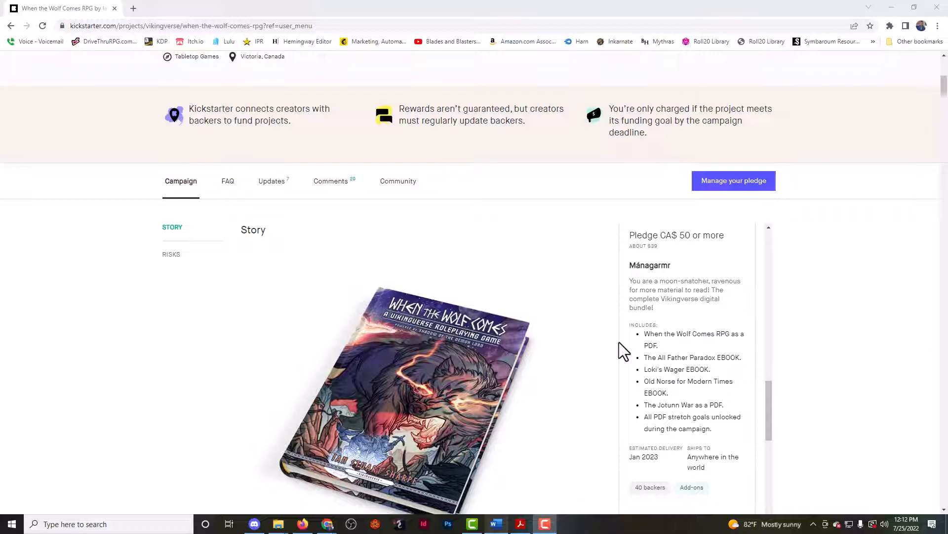
mouse_move(700, 315)
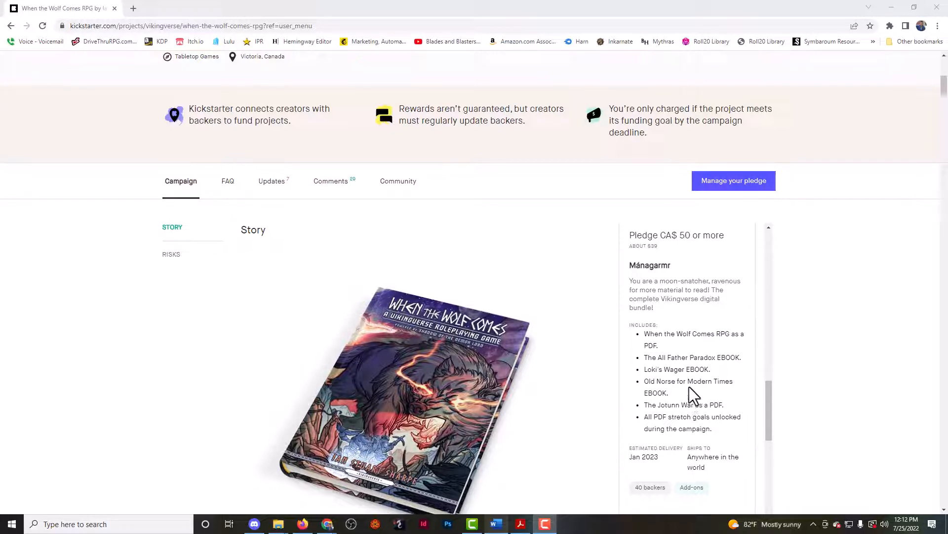
scroll(down, 3)
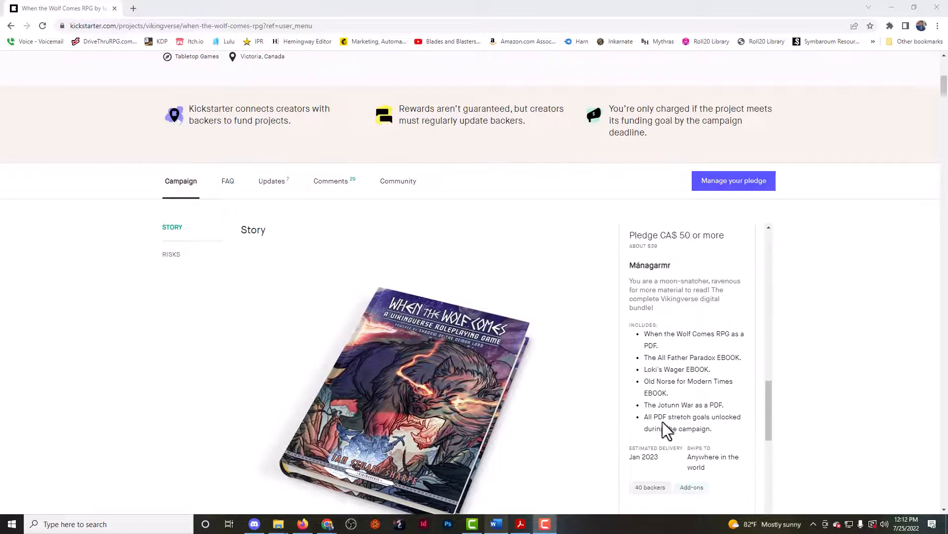
scroll(down, 3)
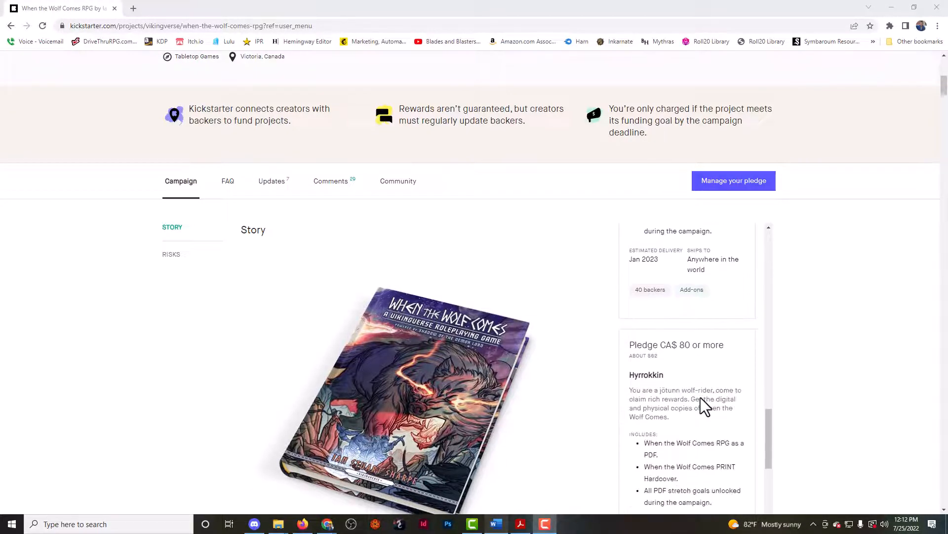
scroll(up, 3)
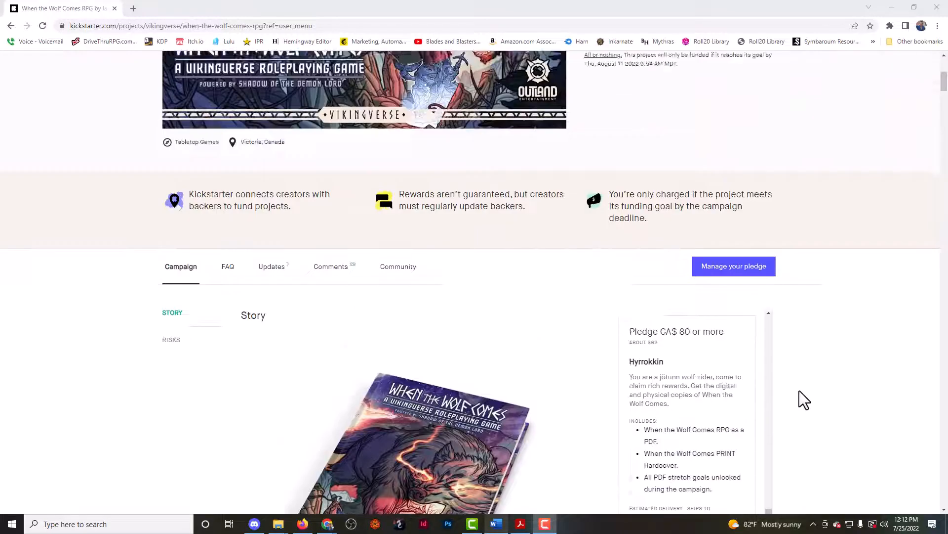
scroll(down, 3)
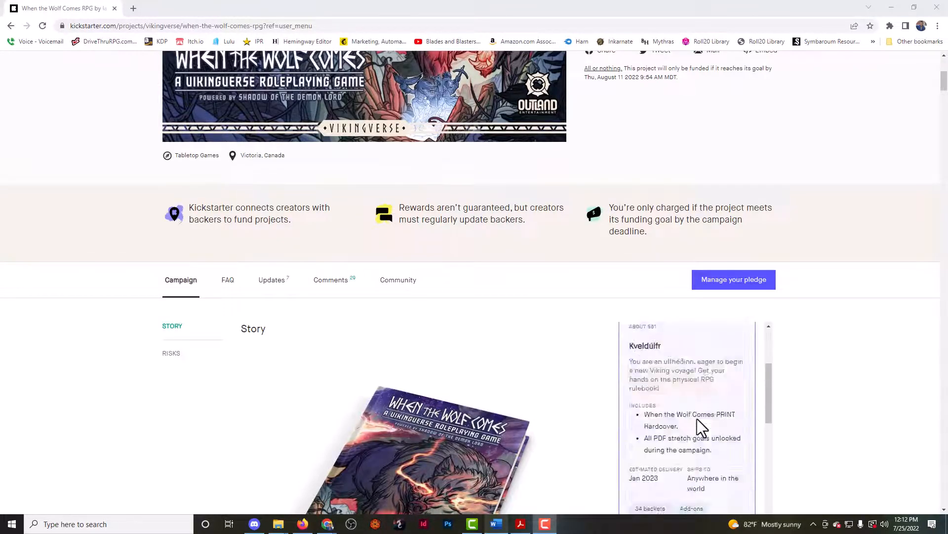
scroll(down, 3)
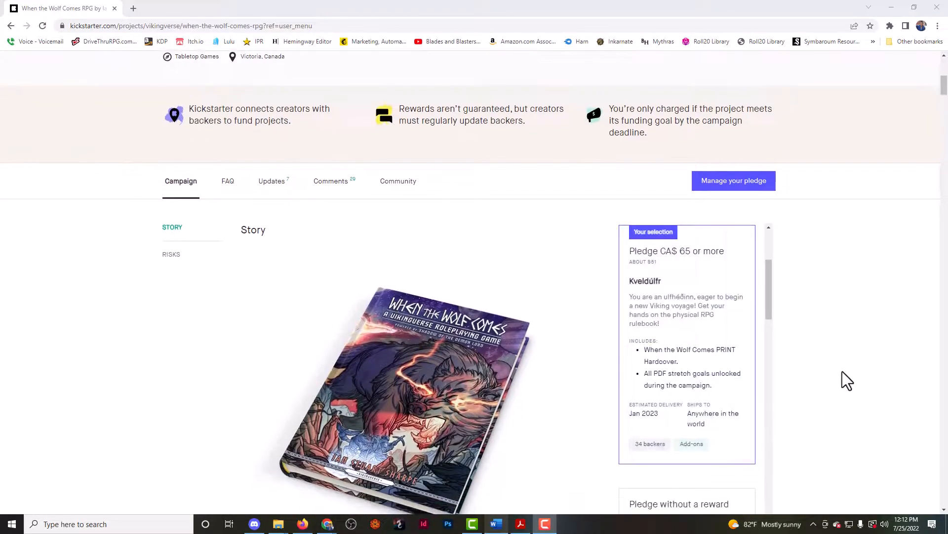
mouse_move(816, 380)
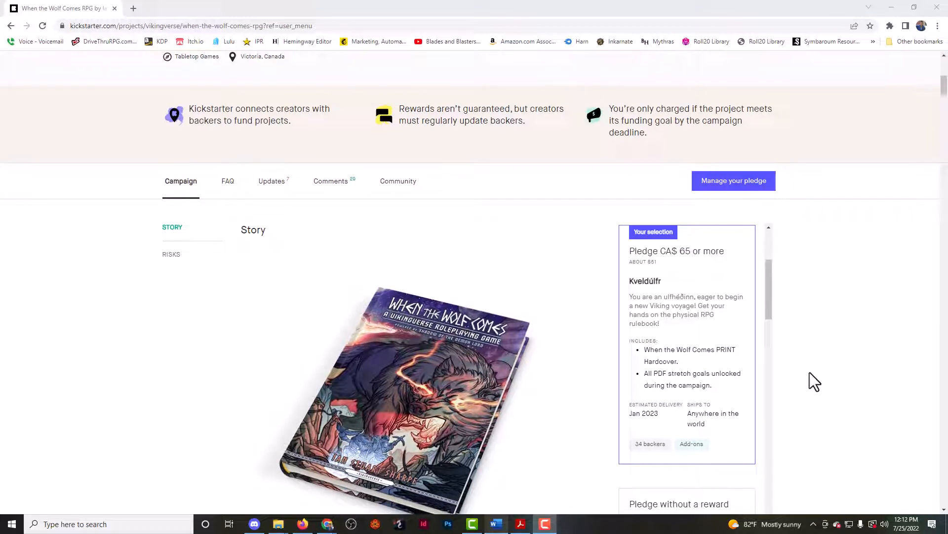
mouse_move(814, 378)
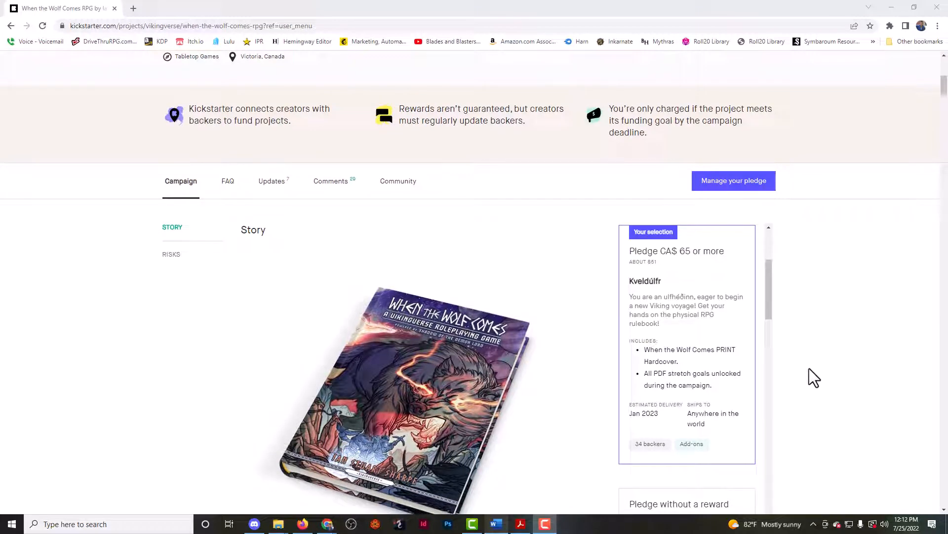
Scroll through the Víðrir's Hound, Hyrrokkin, Sköll and CA$300 Fenrisúlfr tiers.
scroll(down, 3)
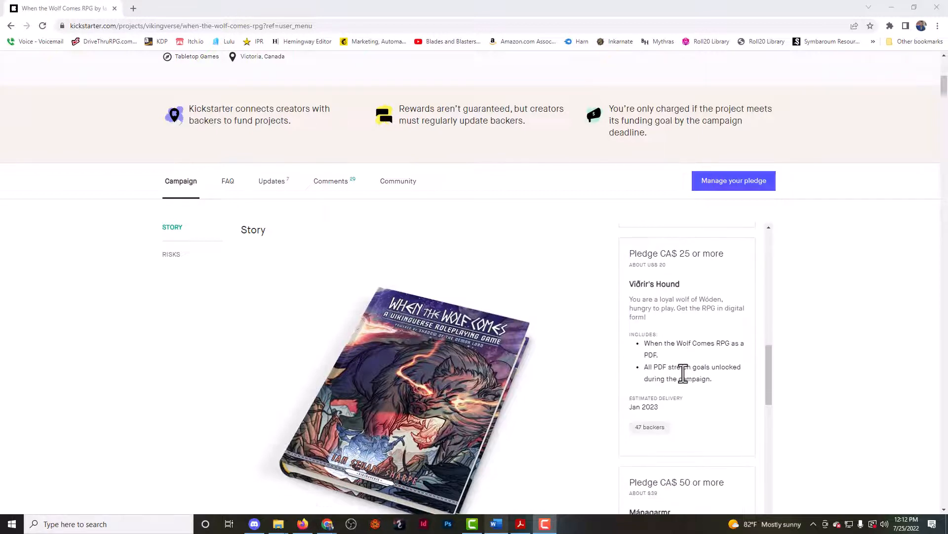
scroll(down, 3)
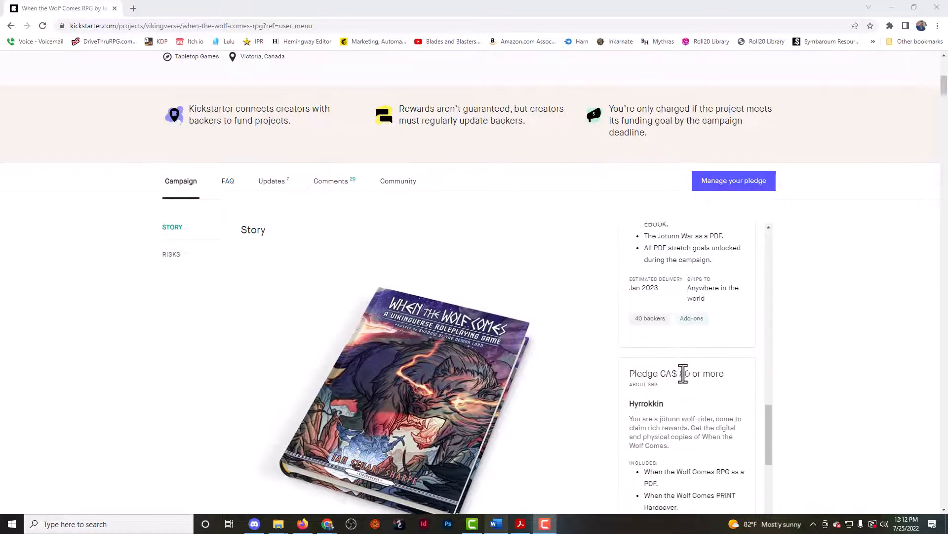
scroll(down, 3)
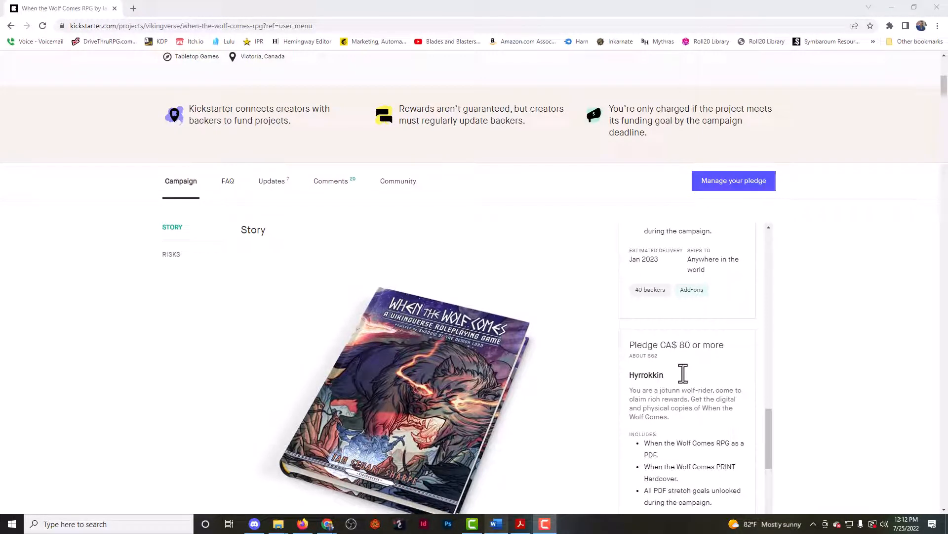
scroll(down, 3)
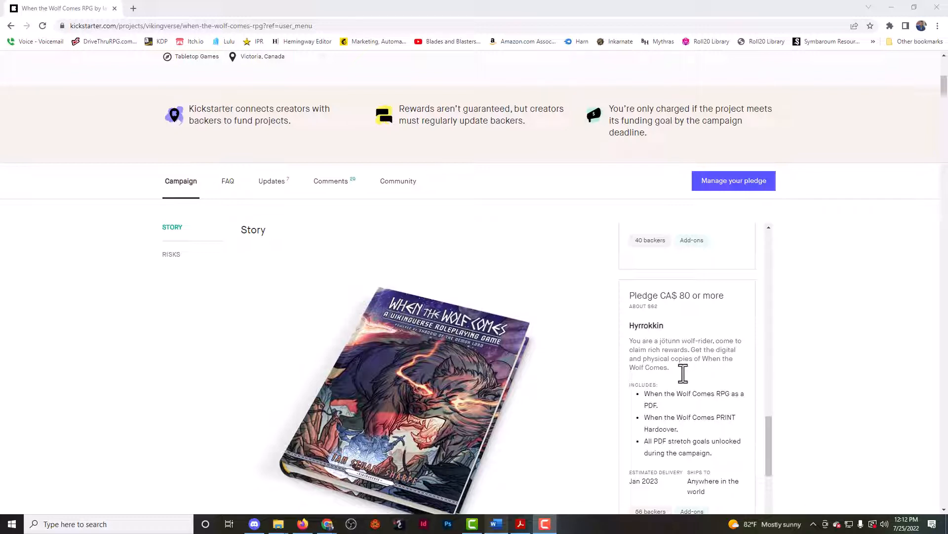
mouse_move(688, 374)
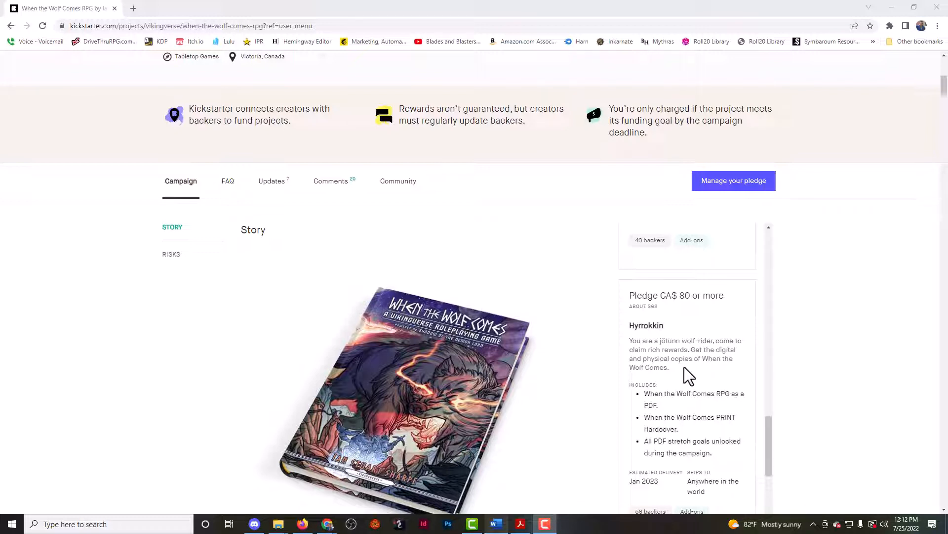
scroll(down, 3)
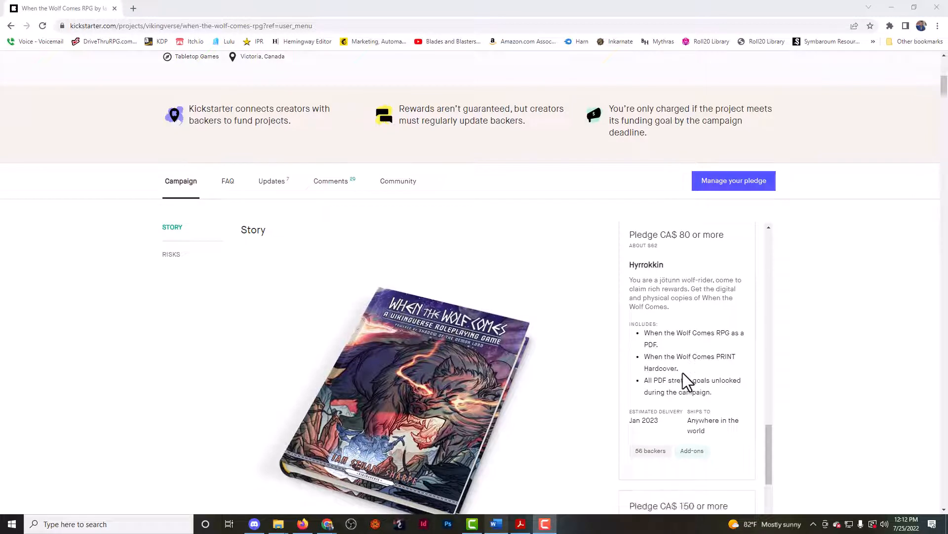
scroll(down, 3)
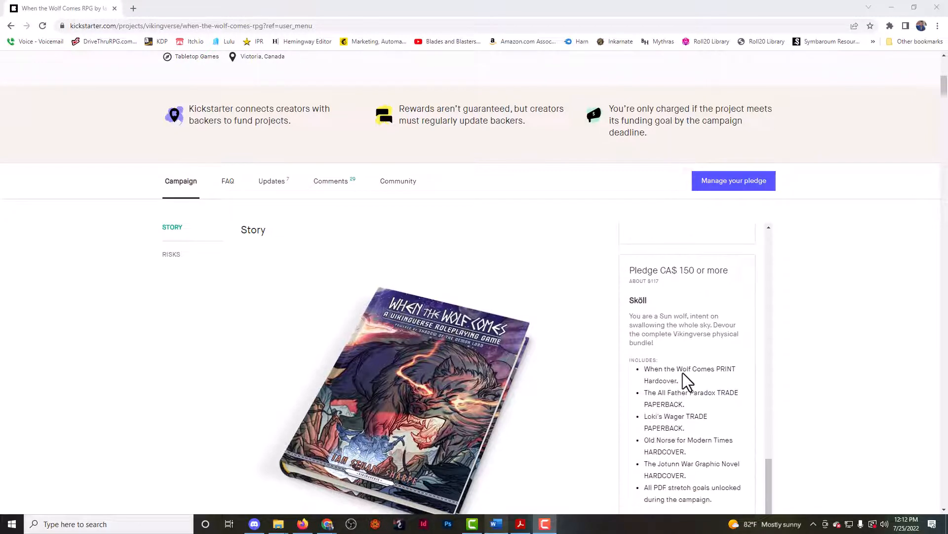
mouse_move(664, 314)
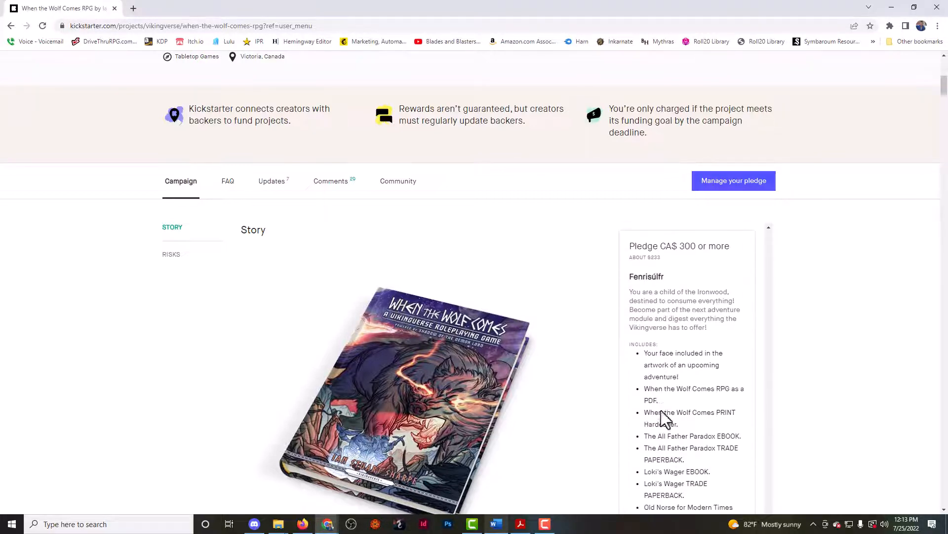
scroll(down, 3)
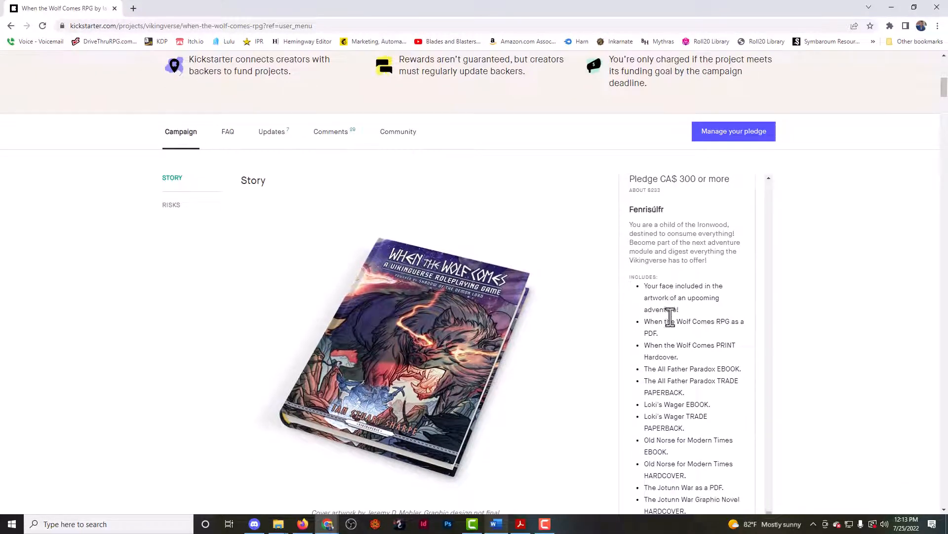
scroll(down, 3)
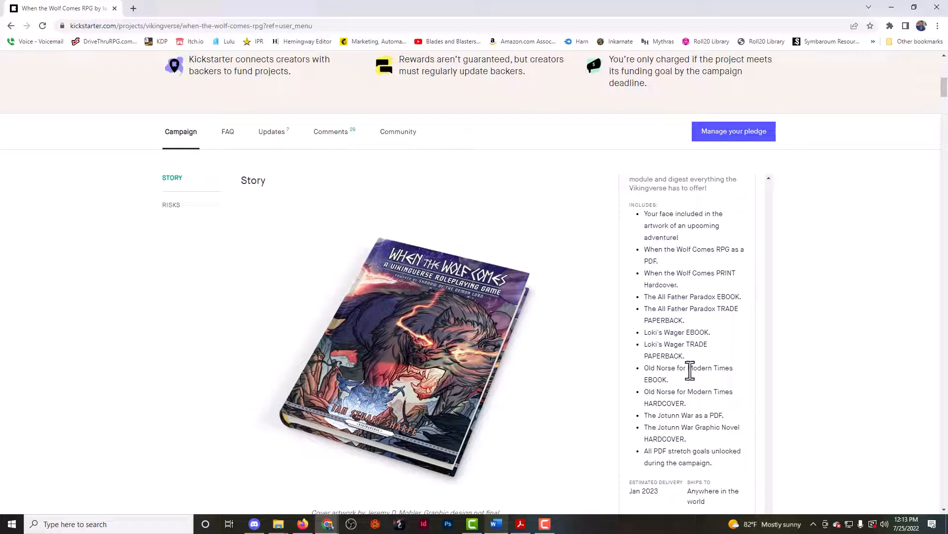
mouse_move(681, 355)
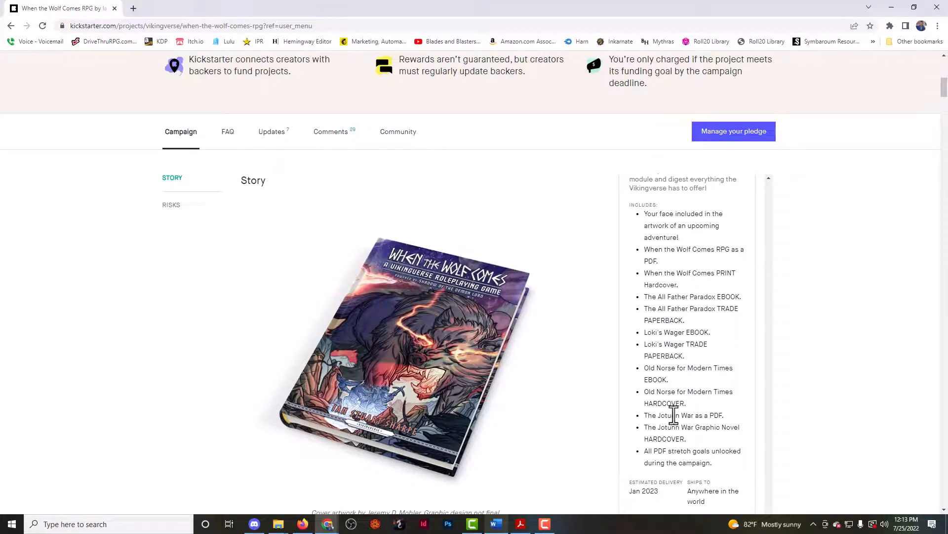
scroll(down, 3)
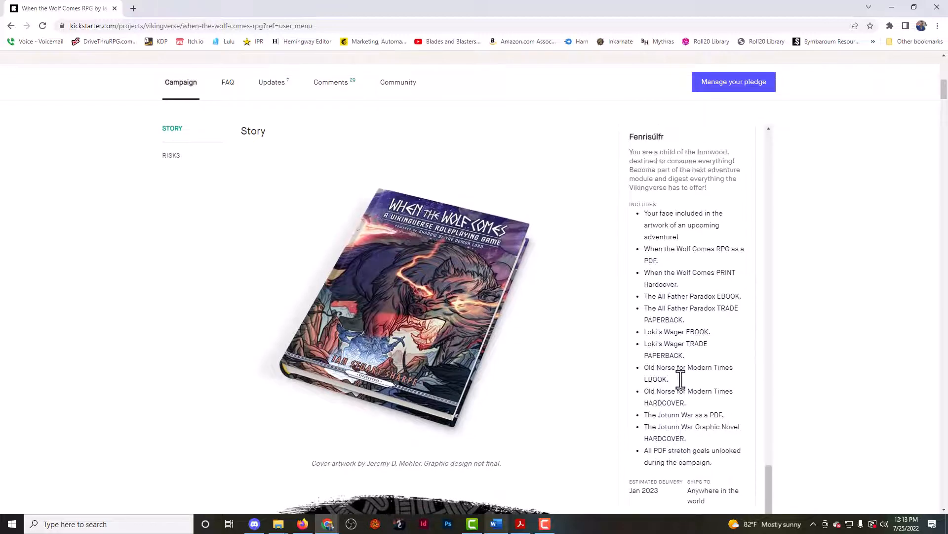
scroll(down, 3)
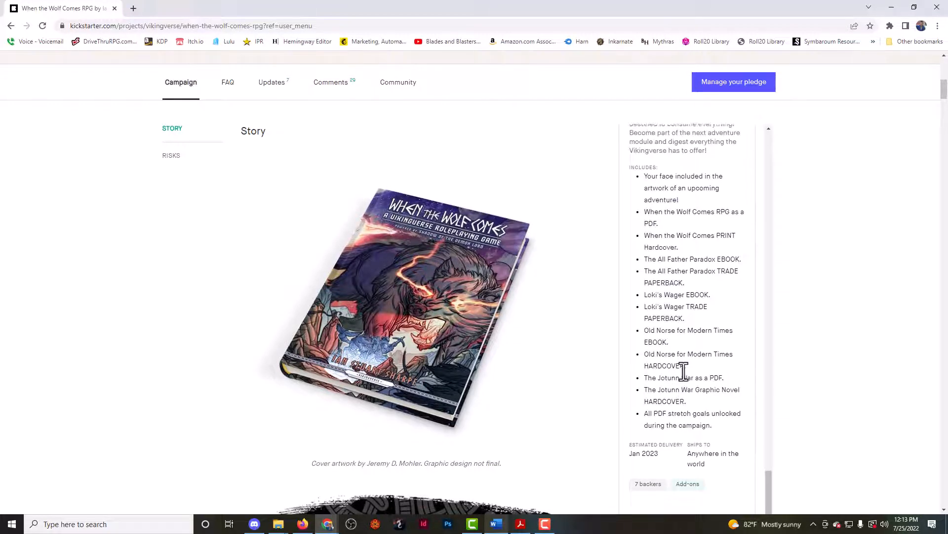
scroll(down, 3)
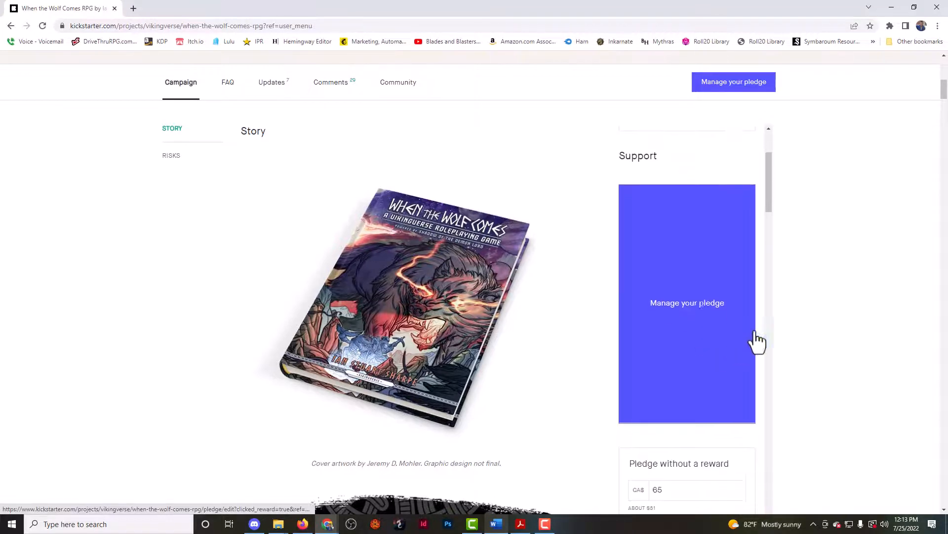
mouse_move(703, 329)
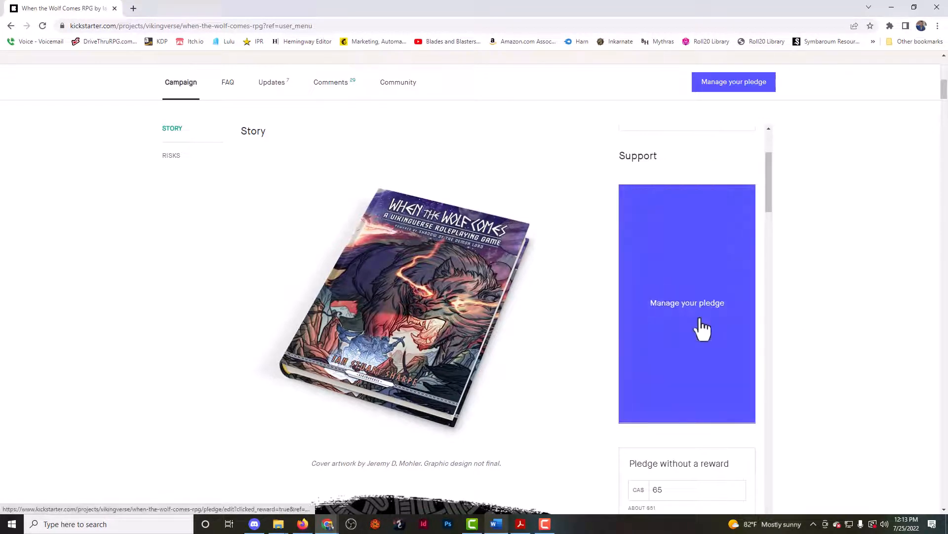
Scroll the story through the stretch goal banners from $12,000 to $40,000 CAD.
click(686, 302)
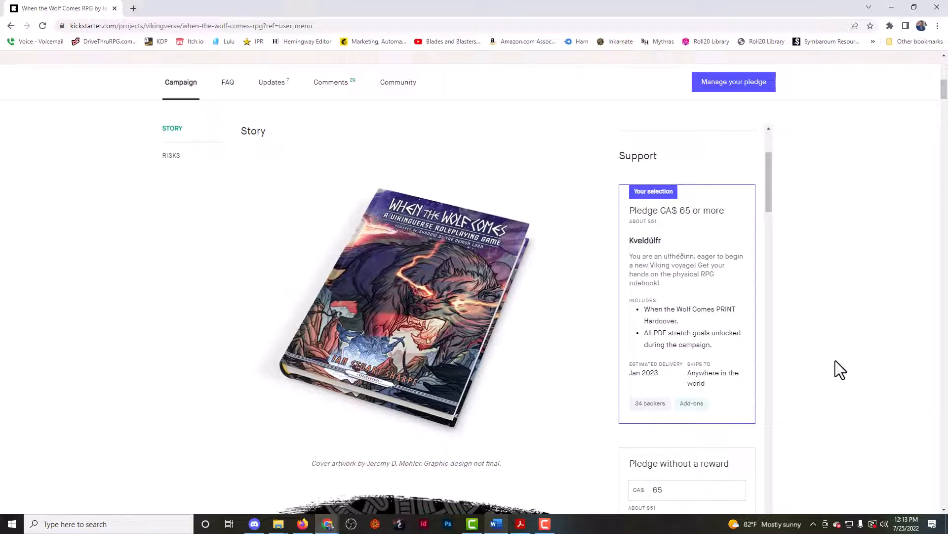
mouse_move(484, 297)
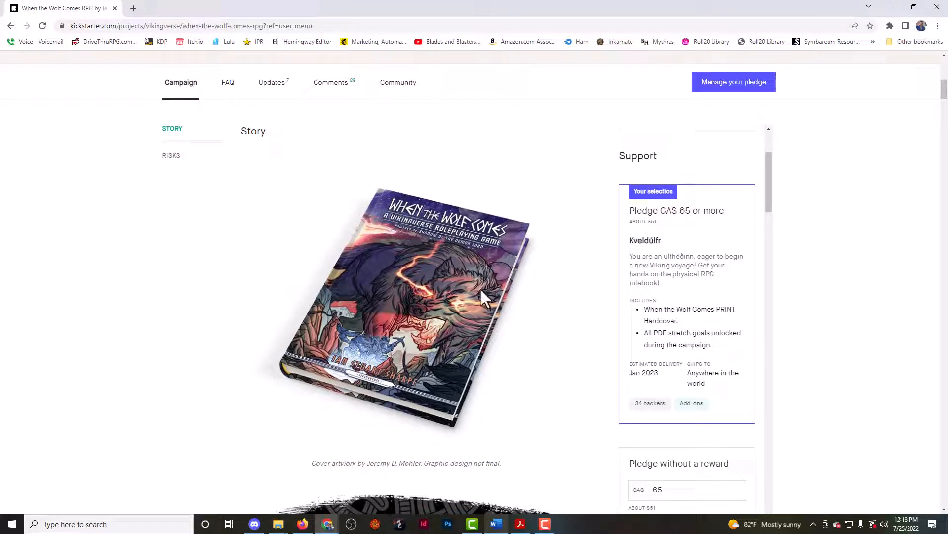
scroll(down, 3)
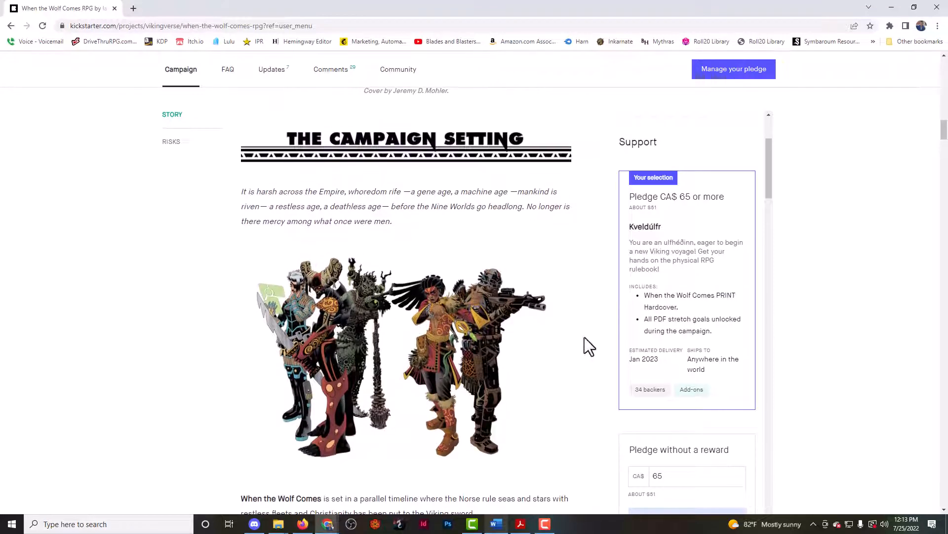
mouse_move(439, 380)
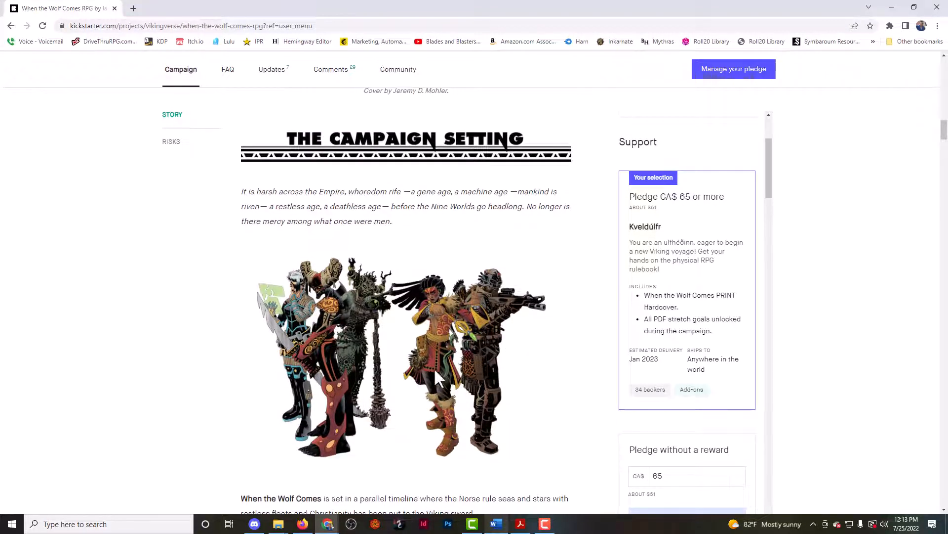
scroll(down, 3)
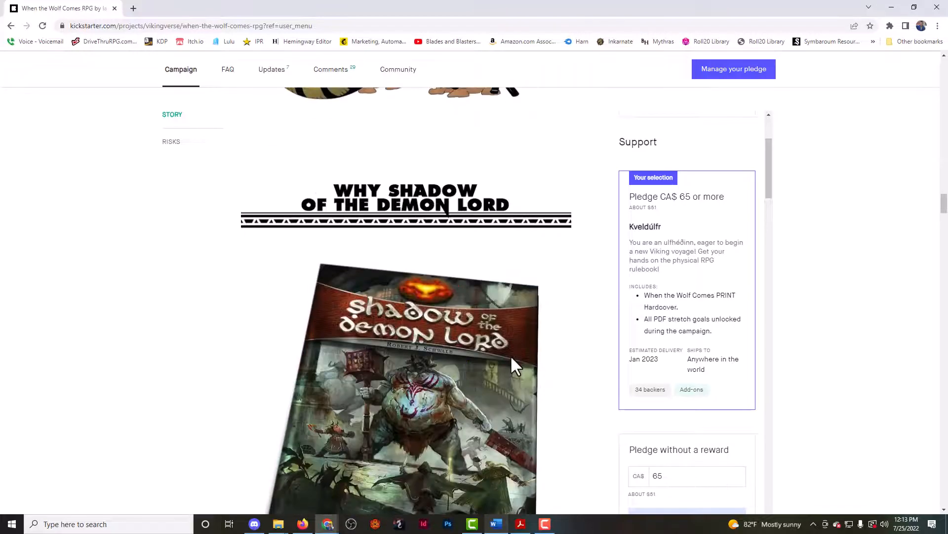
scroll(down, 3)
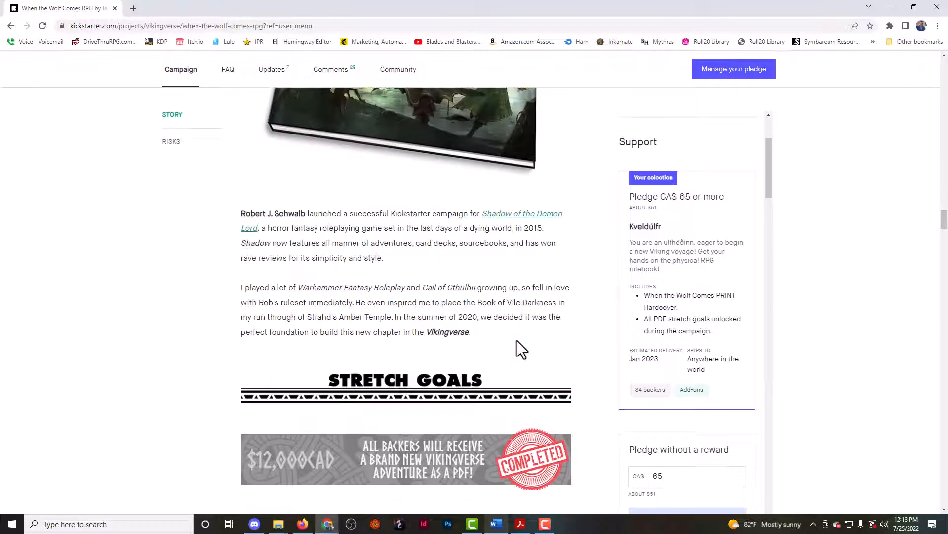
scroll(down, 3)
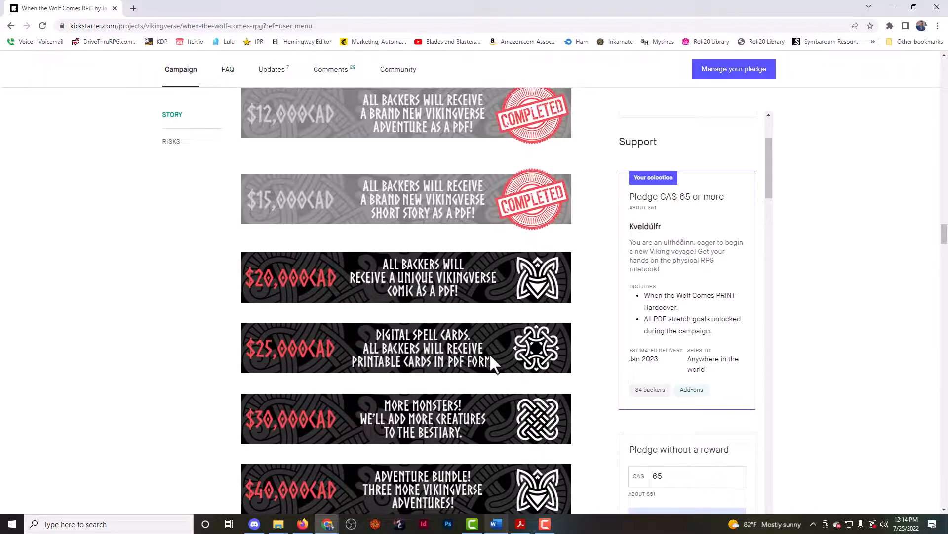
scroll(down, 3)
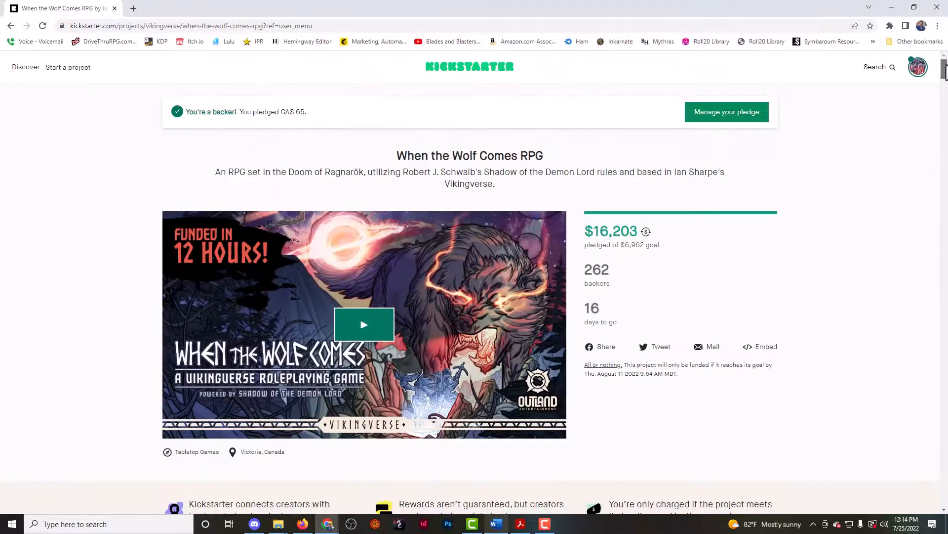
Scroll past the creative team bios and artwork down to Shipping and Fulfillment.
scroll(down, 3)
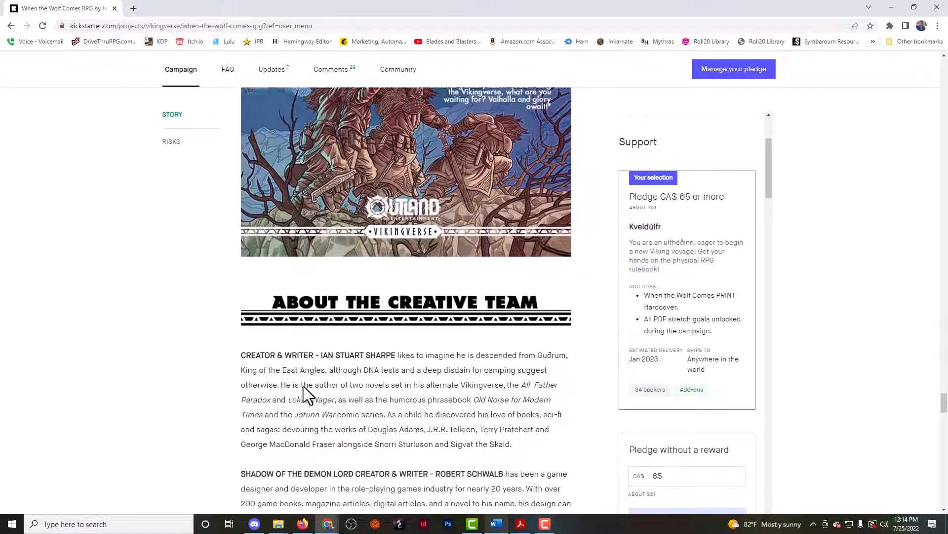
scroll(down, 3)
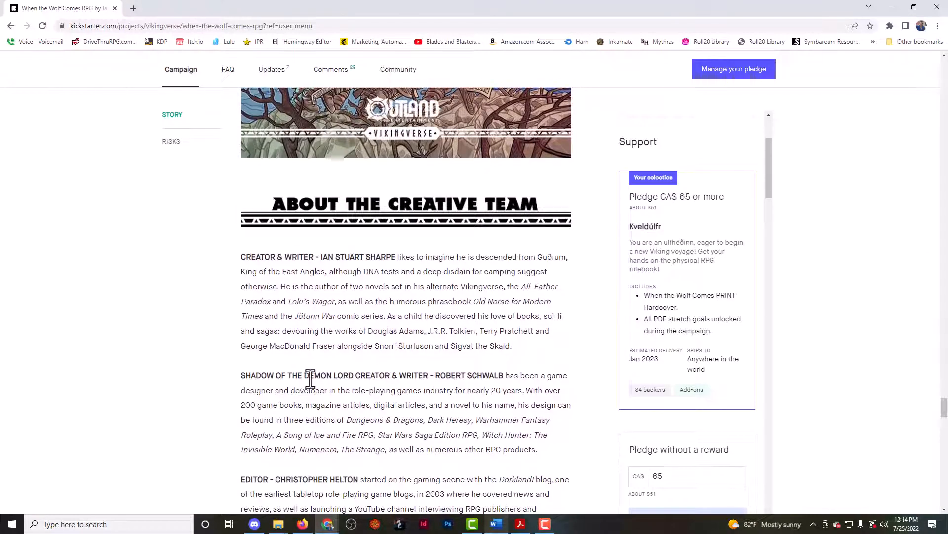
scroll(down, 3)
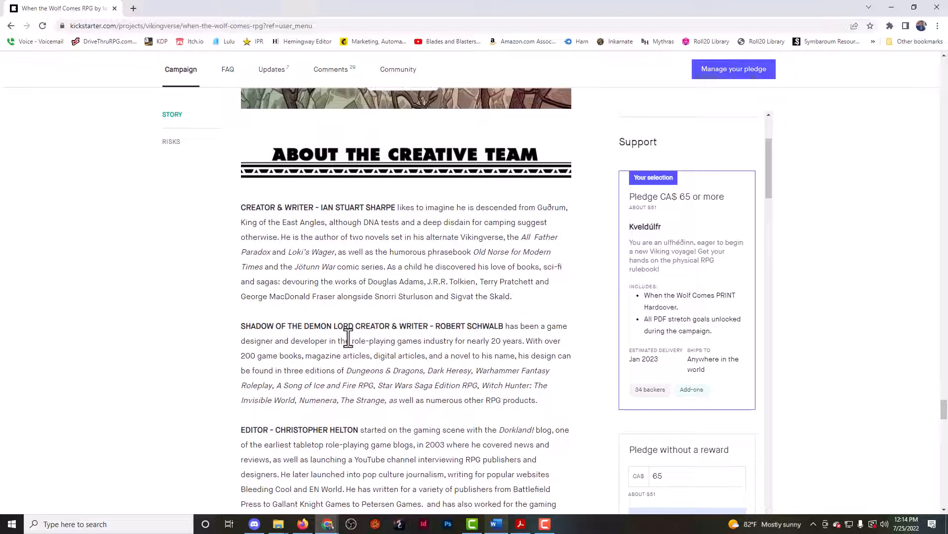
scroll(down, 3)
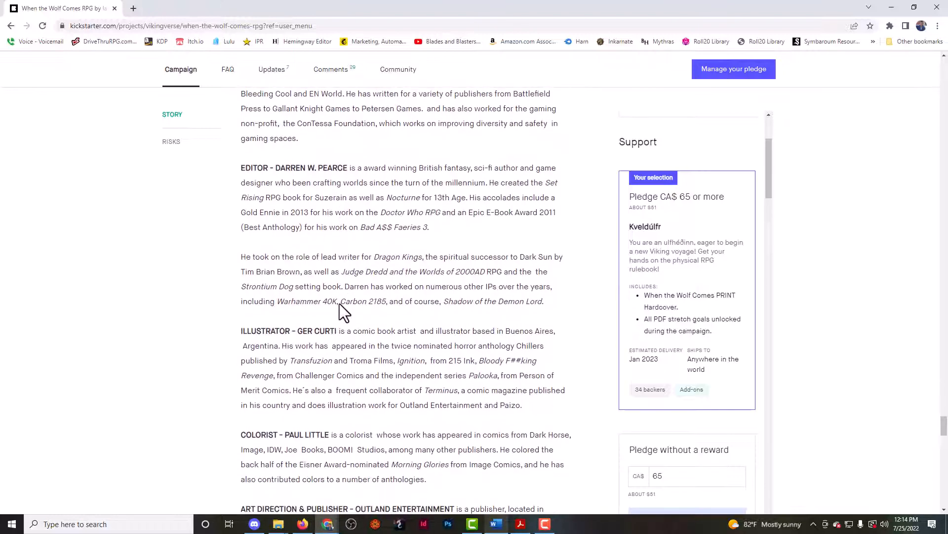
scroll(down, 3)
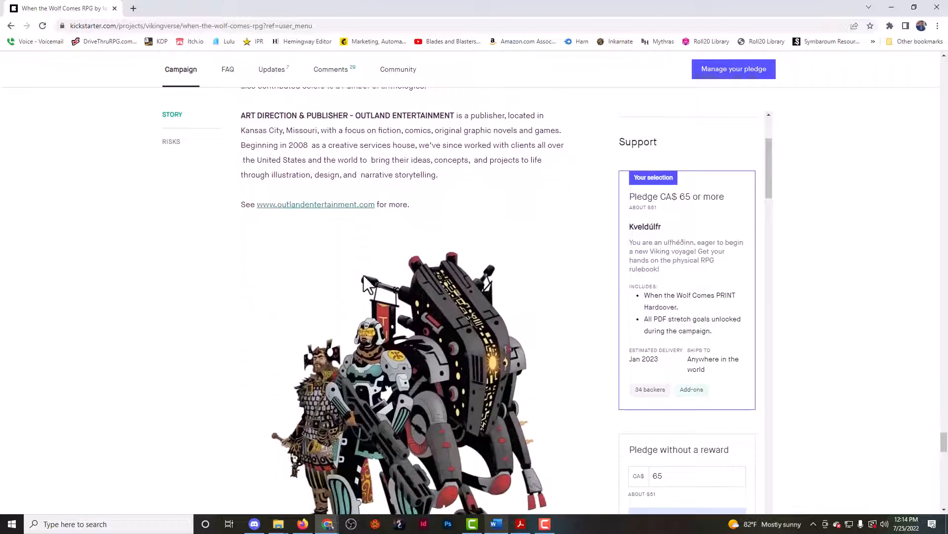
scroll(down, 3)
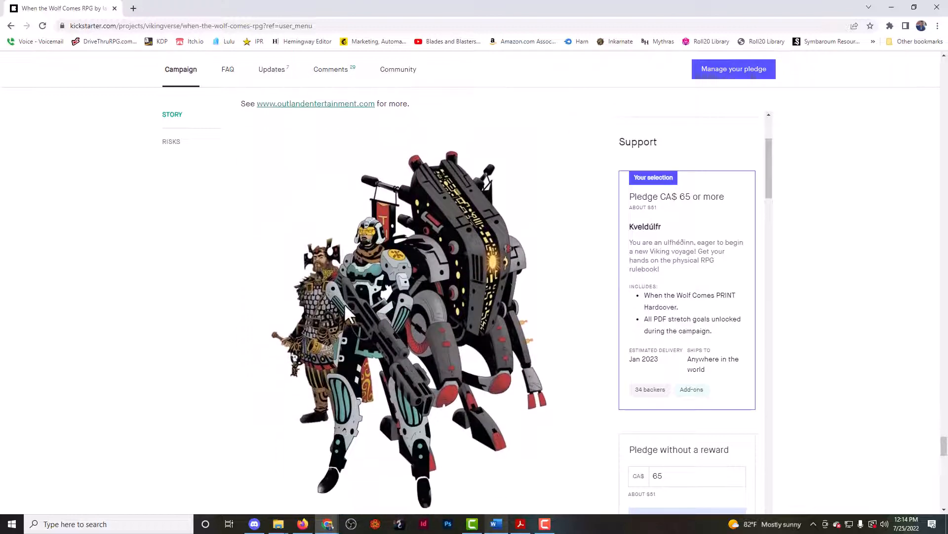
scroll(down, 3)
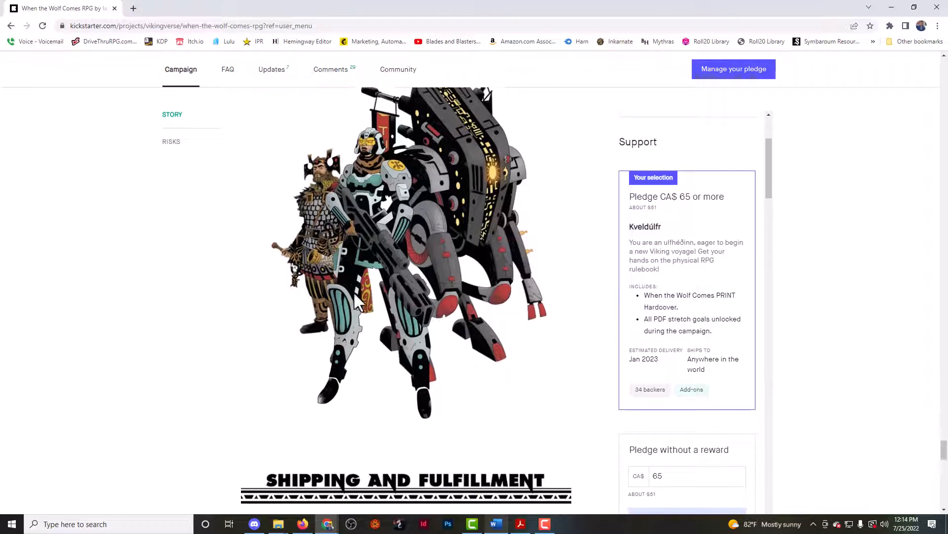
scroll(down, 3)
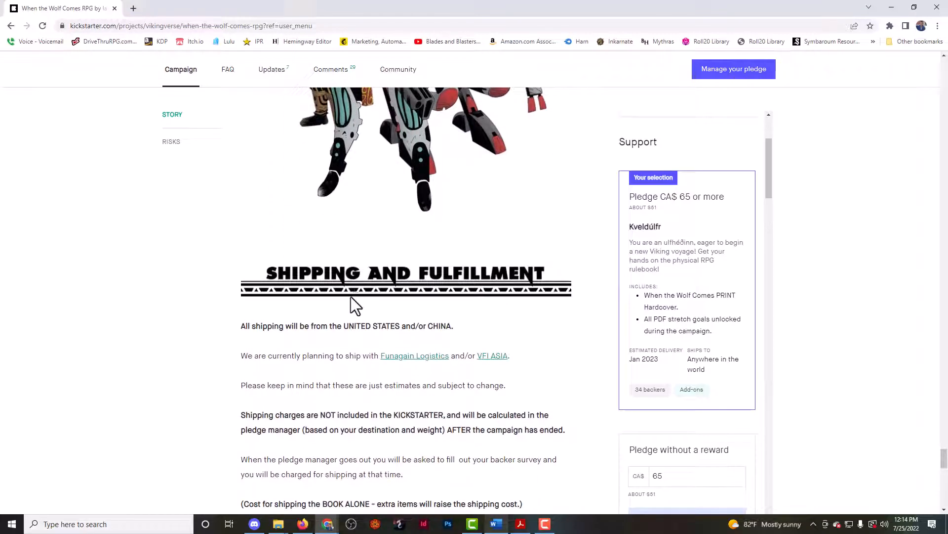
Highlight 'CHINA' in the shipping note and read through shipping costs and Risks and challenges.
double_click(369, 325)
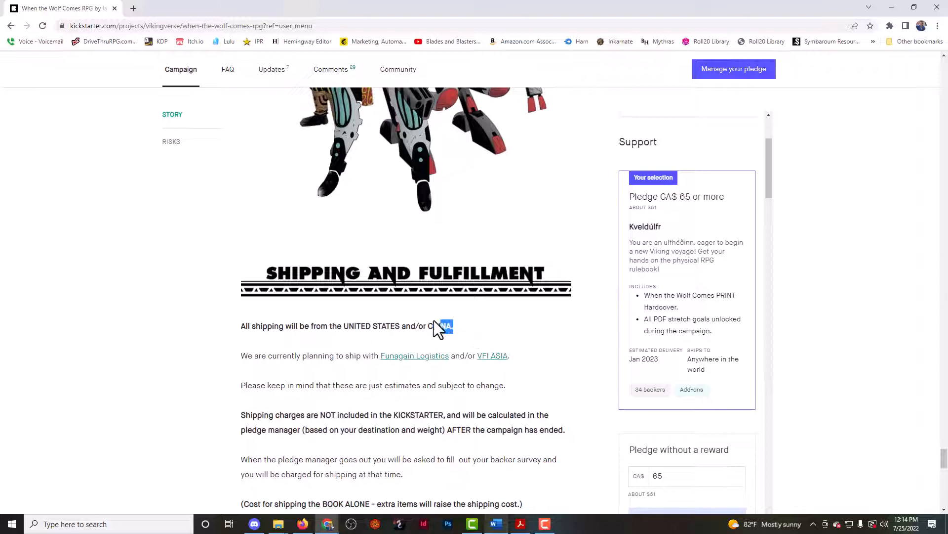
scroll(down, 3)
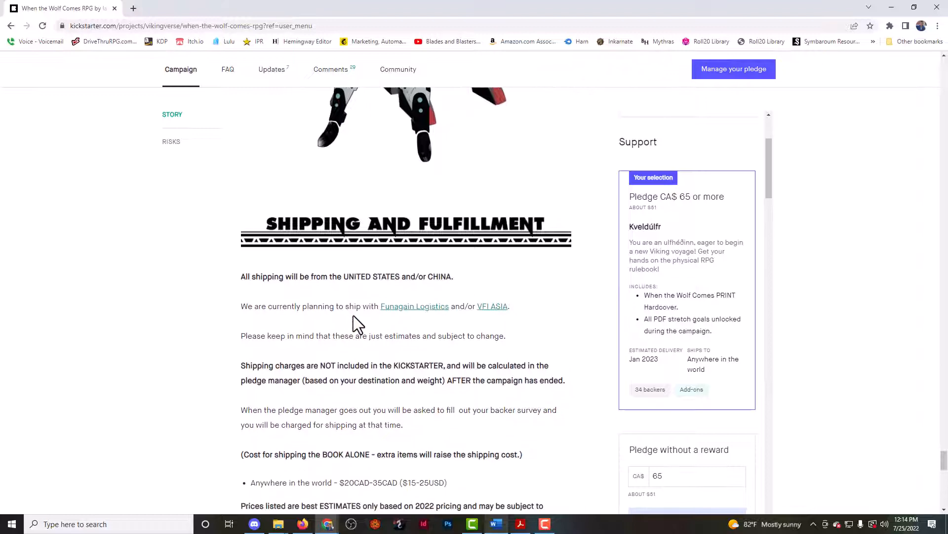
scroll(down, 3)
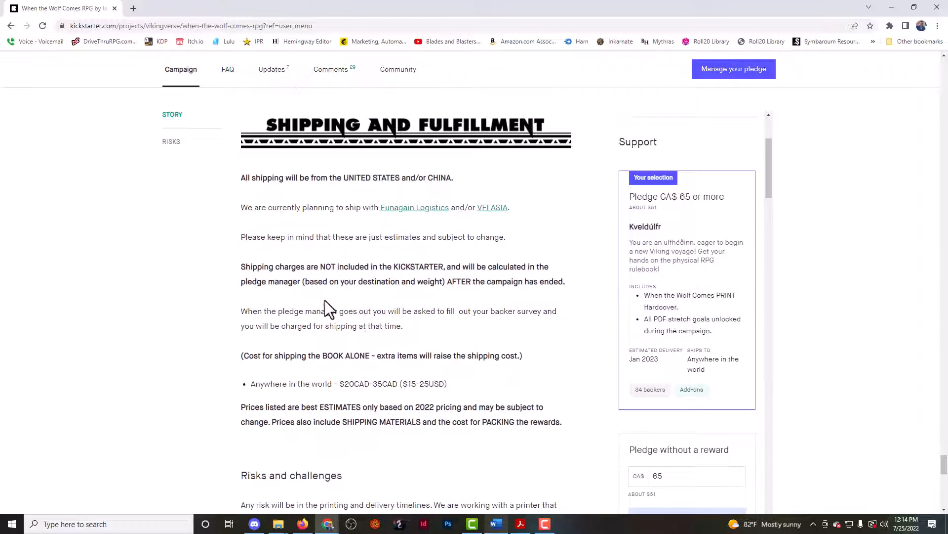
scroll(down, 3)
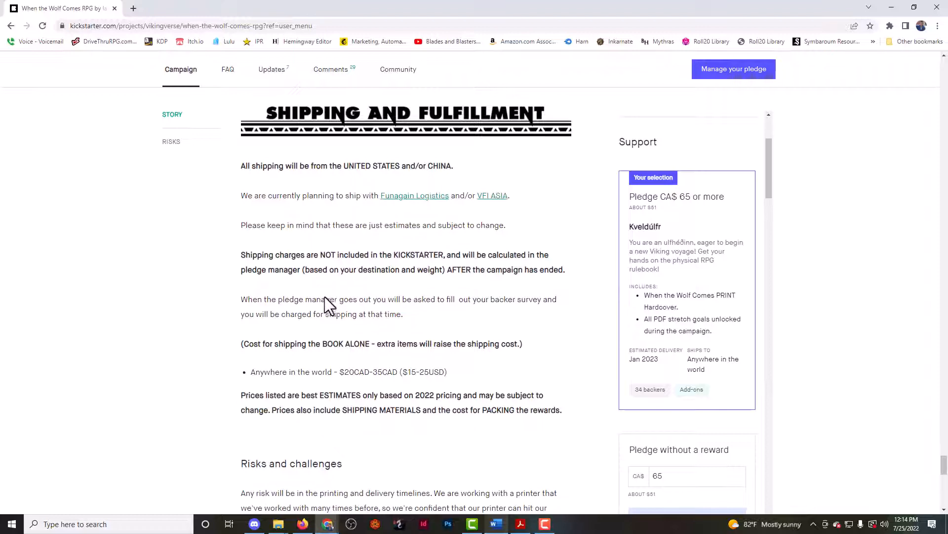
scroll(down, 3)
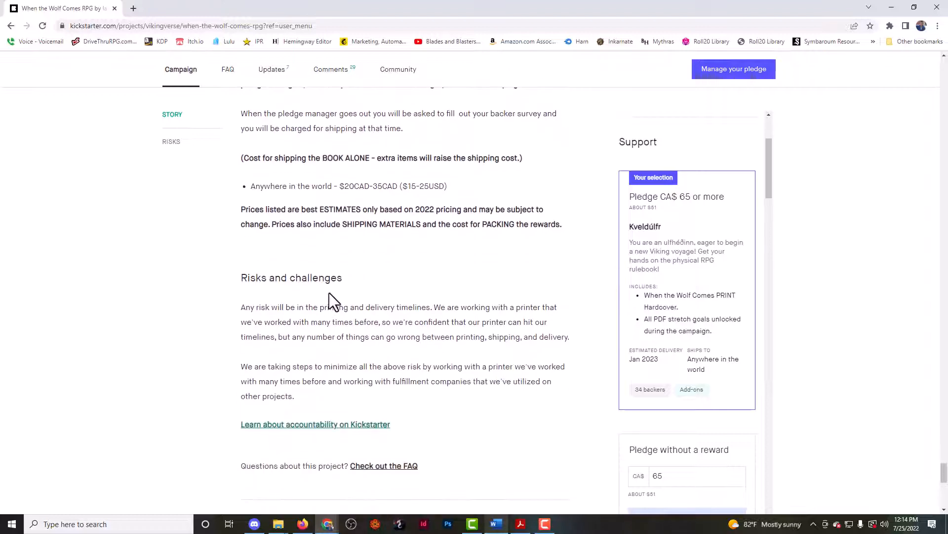
scroll(down, 3)
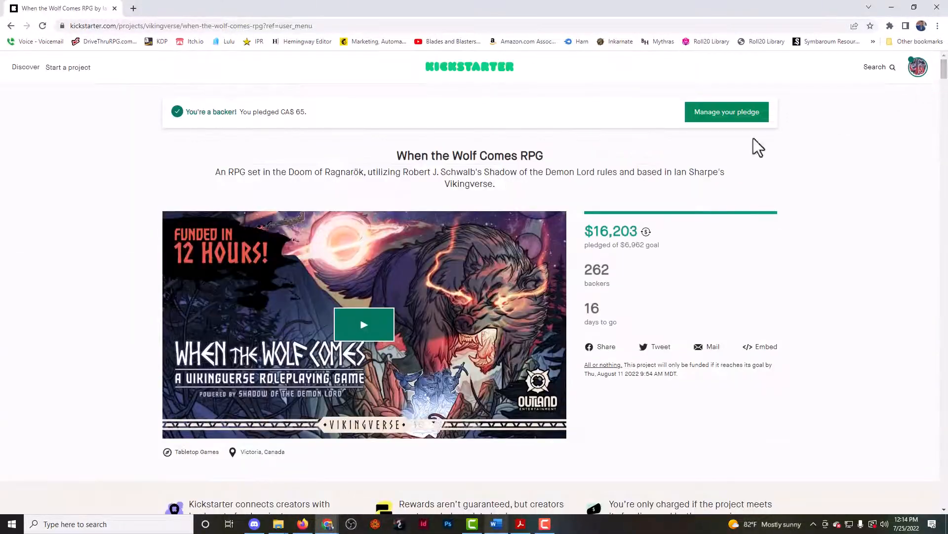
drag(281, 172, 494, 183)
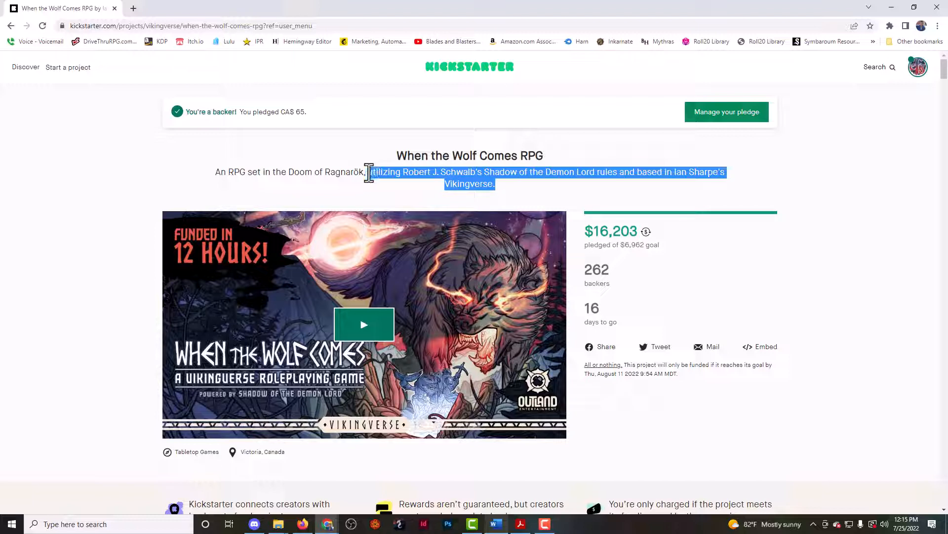
click(499, 189)
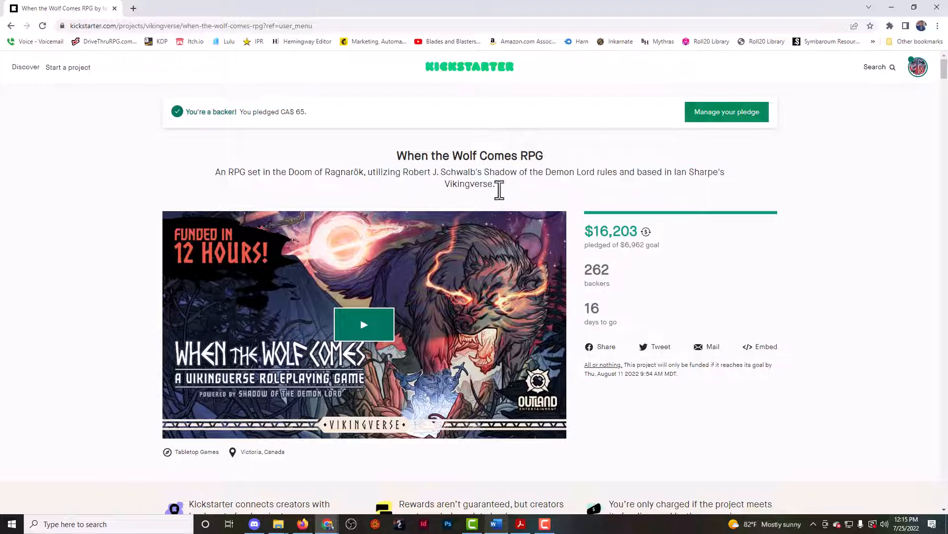
drag(370, 172, 495, 183)
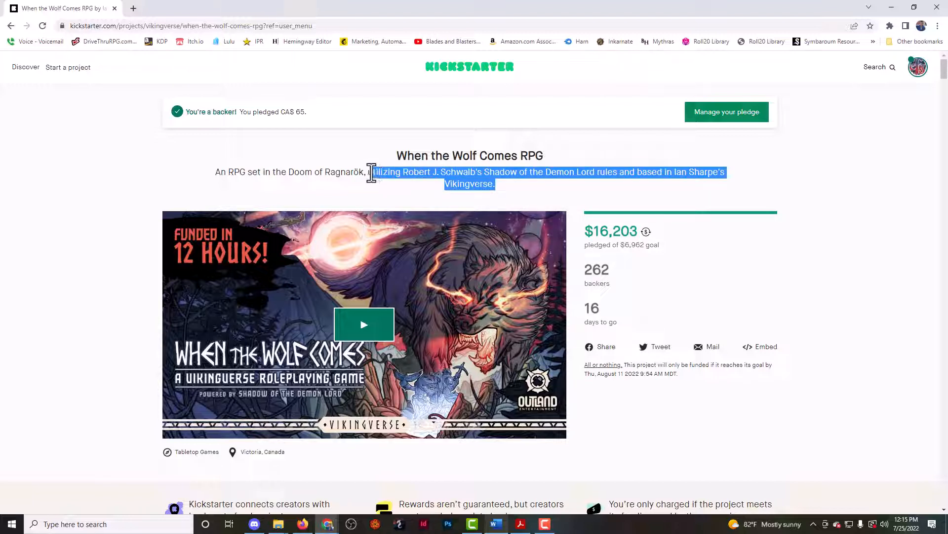
drag(372, 172, 493, 184)
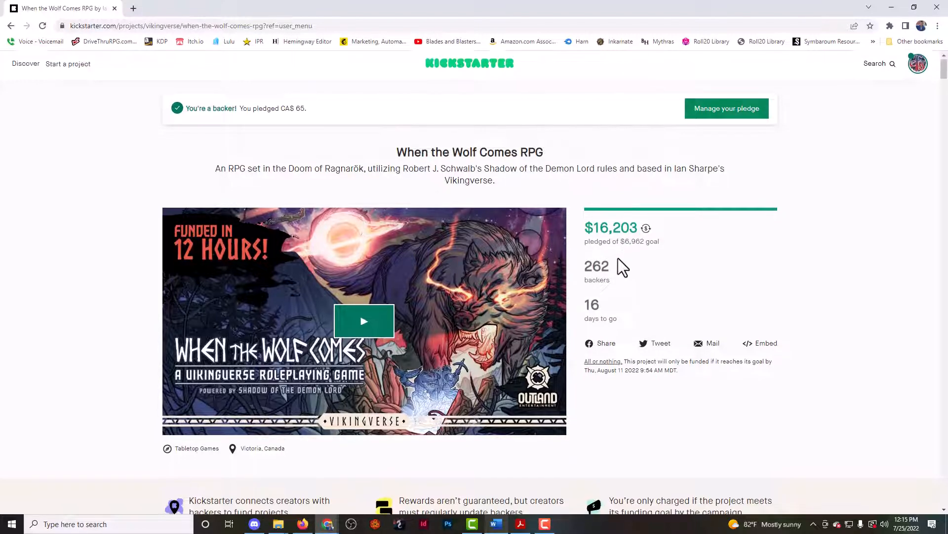
scroll(down, 3)
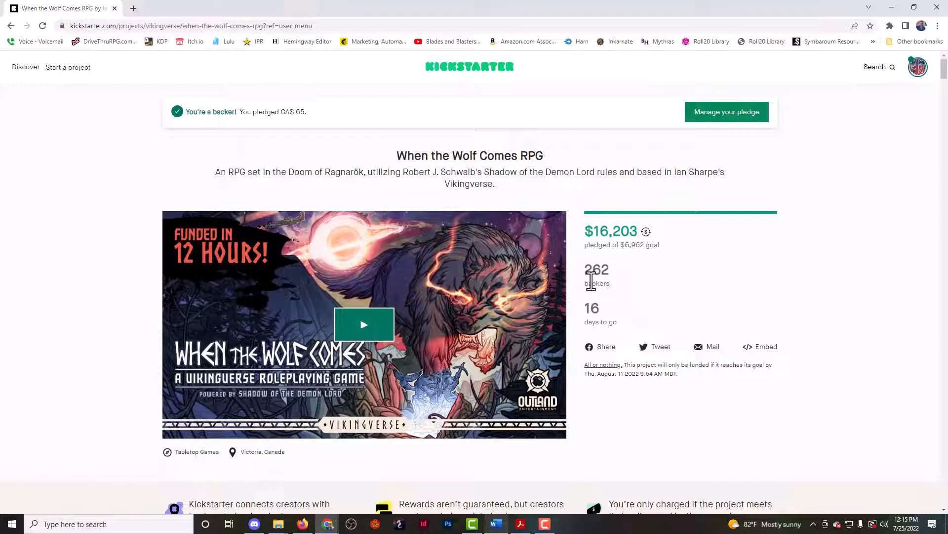
mouse_move(575, 285)
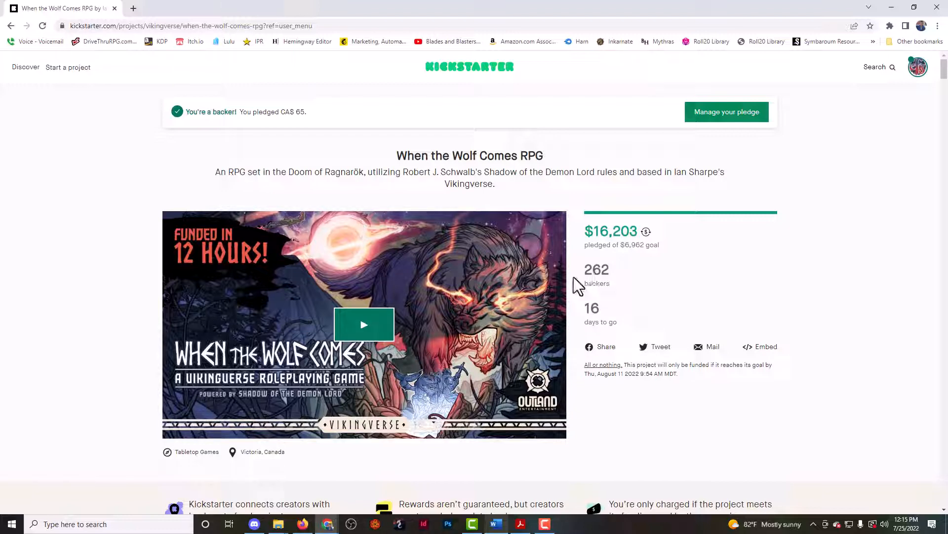
click(471, 523)
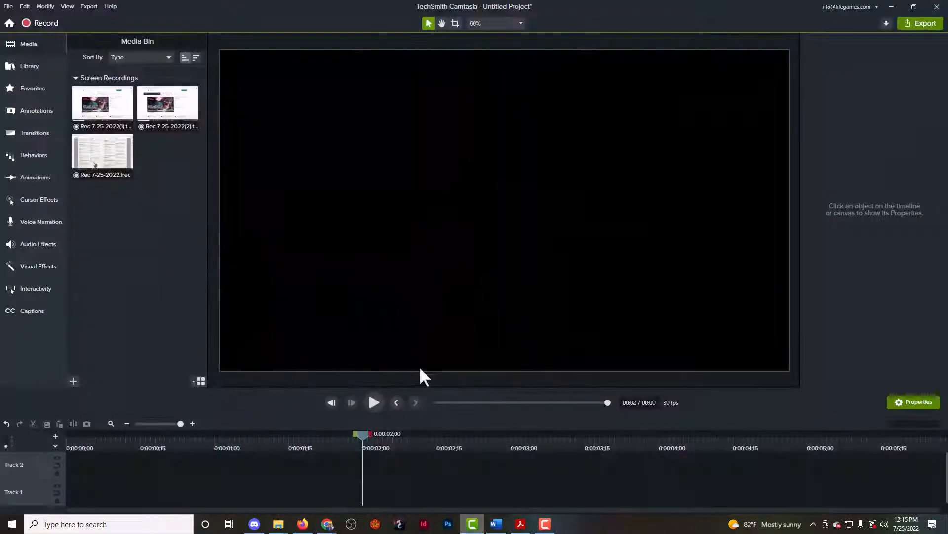